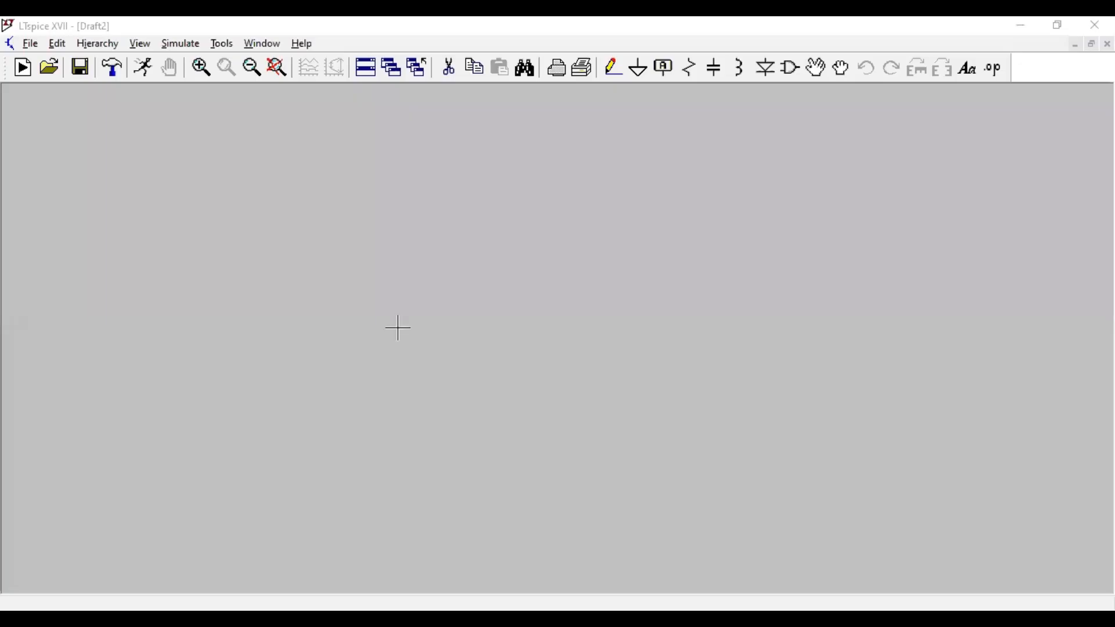
pyautogui.moveTo(83, 169)
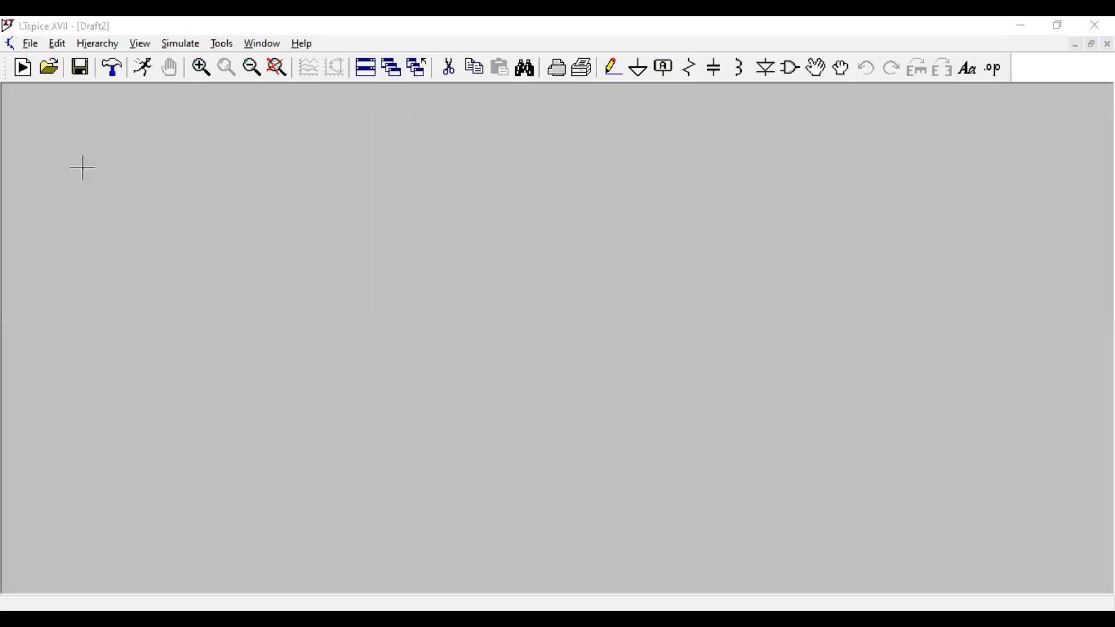
pyautogui.moveTo(27, 107)
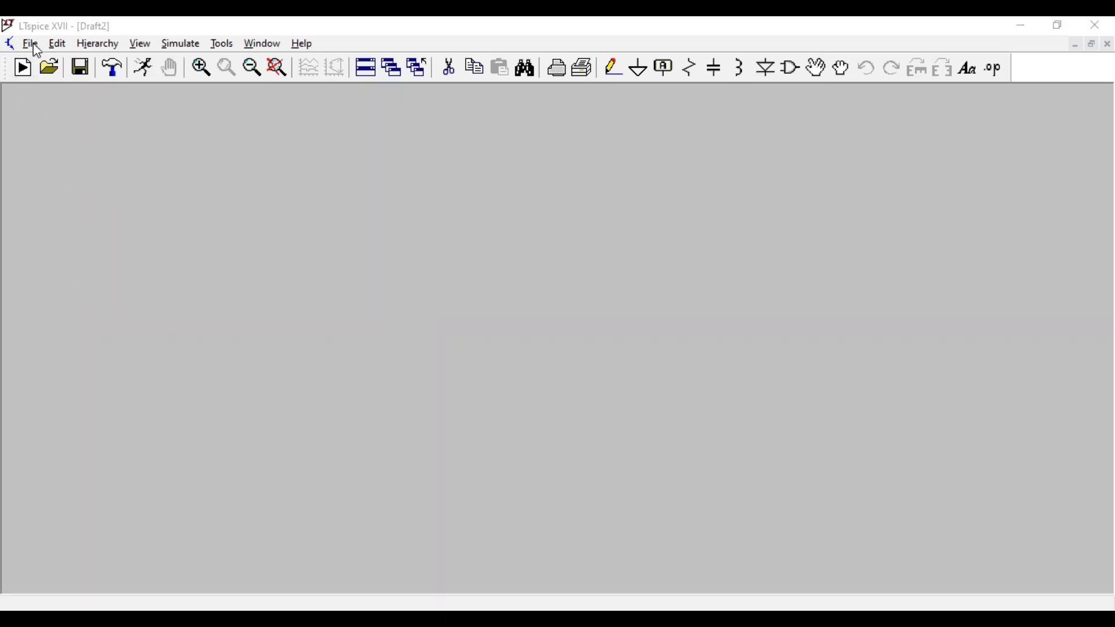
# Start a new blank schematic (Draft4) from the File menu.
pyautogui.click(30, 43)
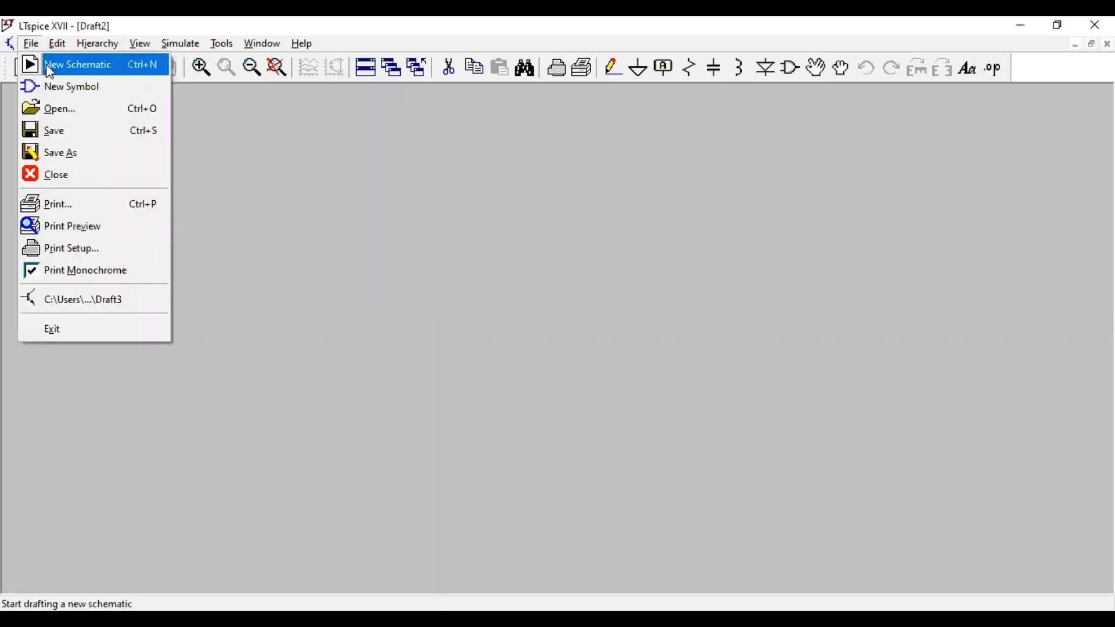
pyautogui.click(77, 64)
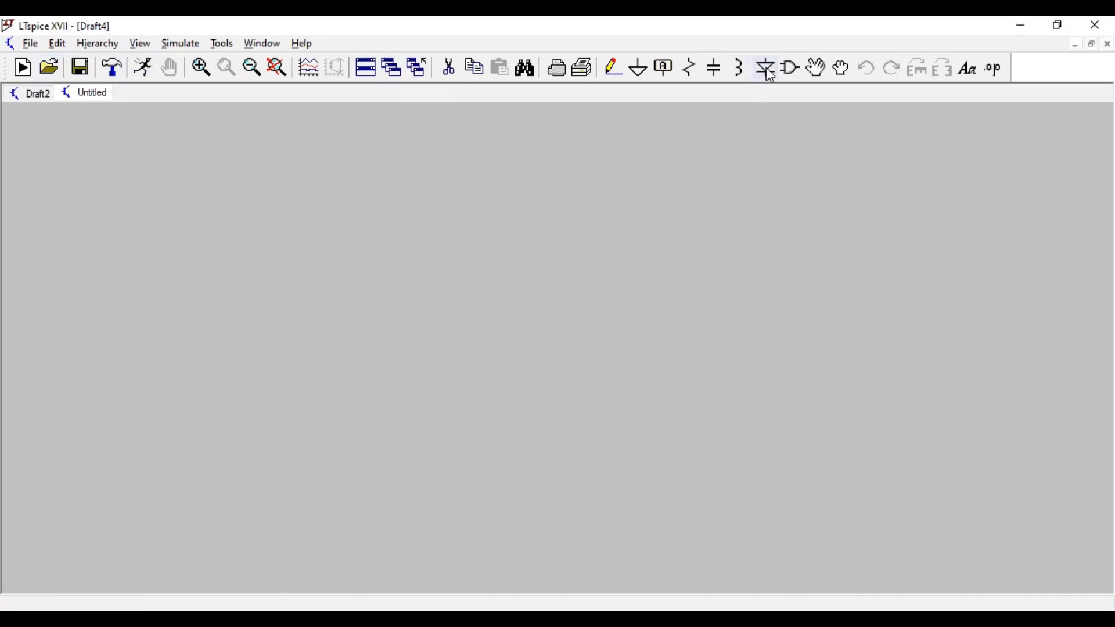
pyautogui.moveTo(787, 68)
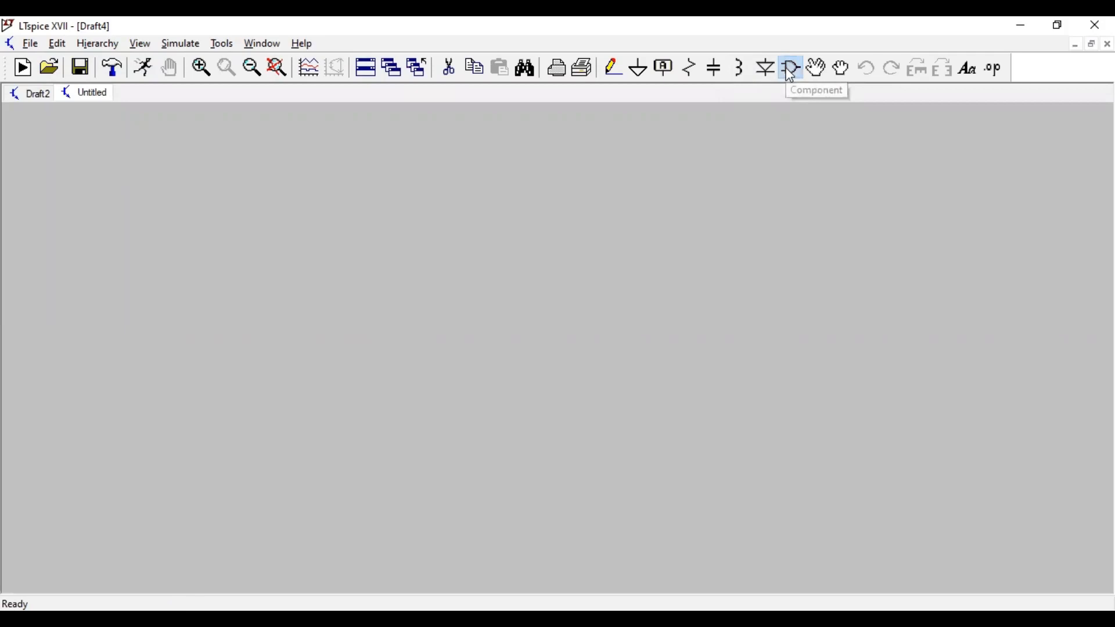
# Place two voltage sources V1 and V2 side by side from the component library.
pyautogui.click(789, 67)
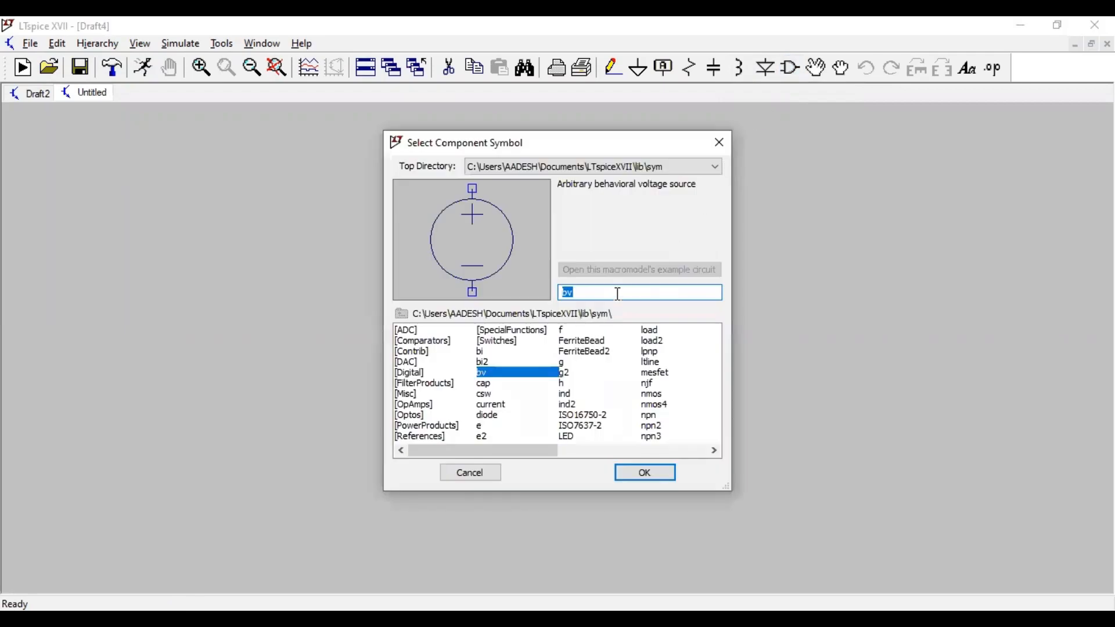
pyautogui.write('voltage')
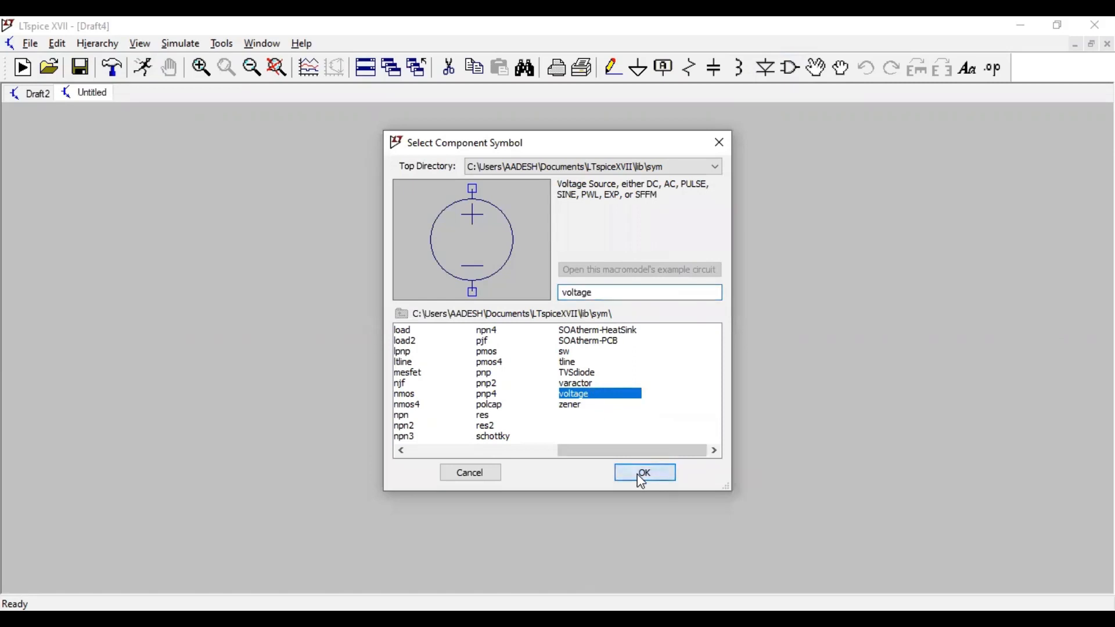
pyautogui.click(643, 473)
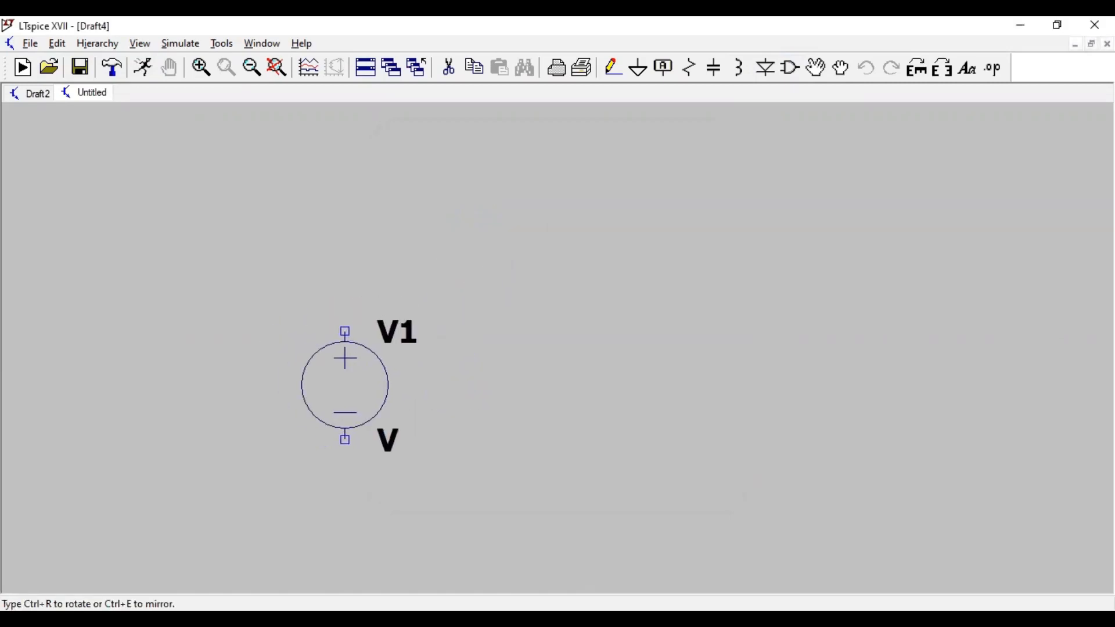
pyautogui.click(475, 361)
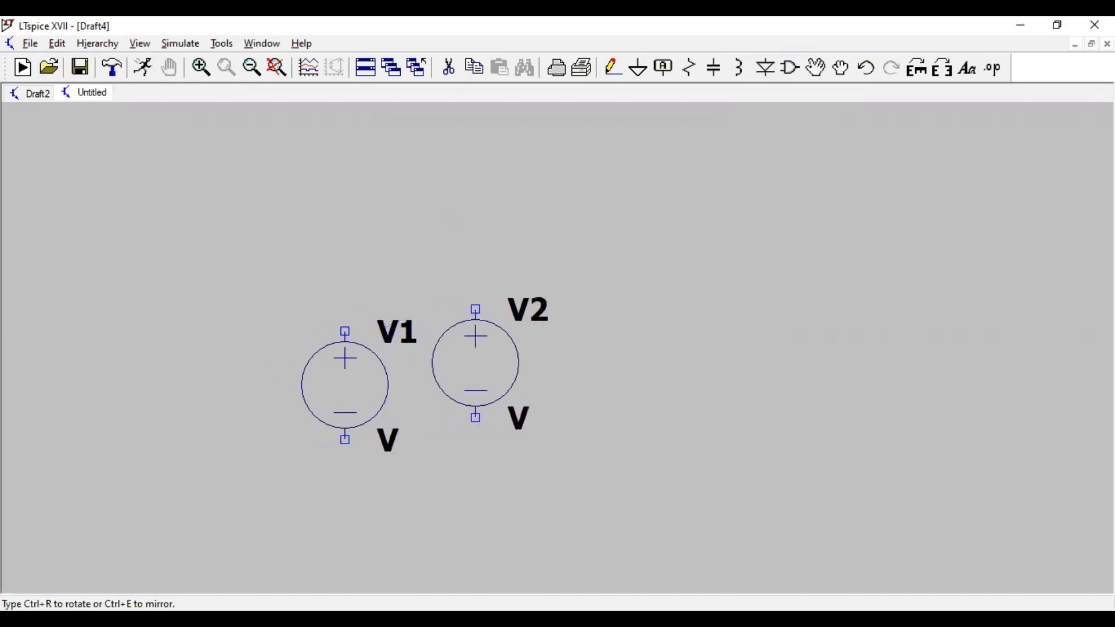
pyautogui.moveTo(475, 362); pyautogui.dragTo(498, 384)
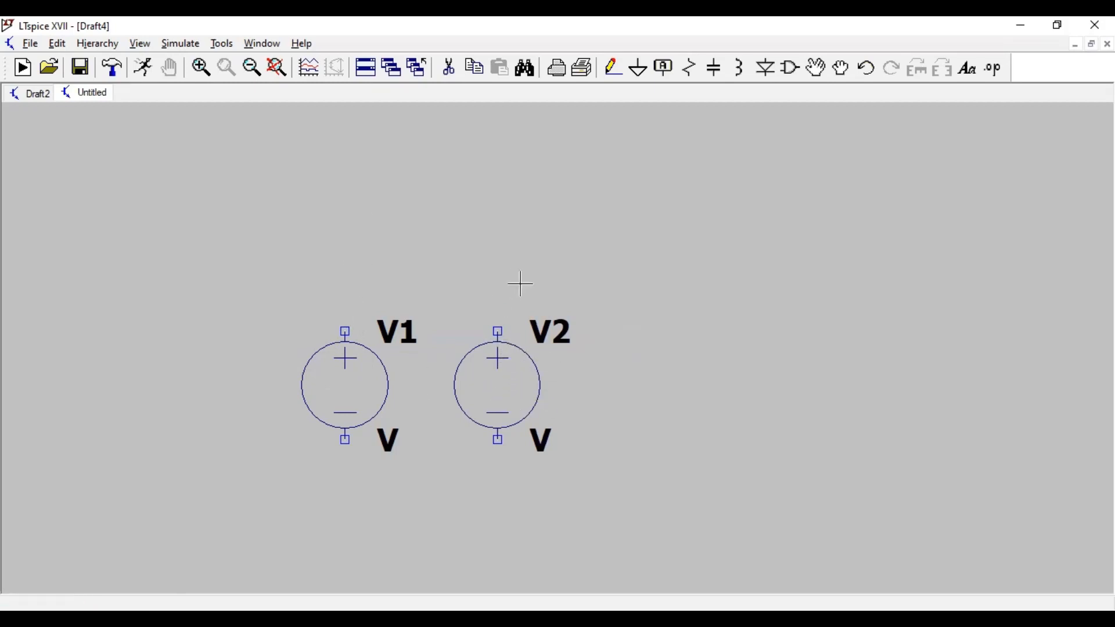
pyautogui.moveTo(659, 328)
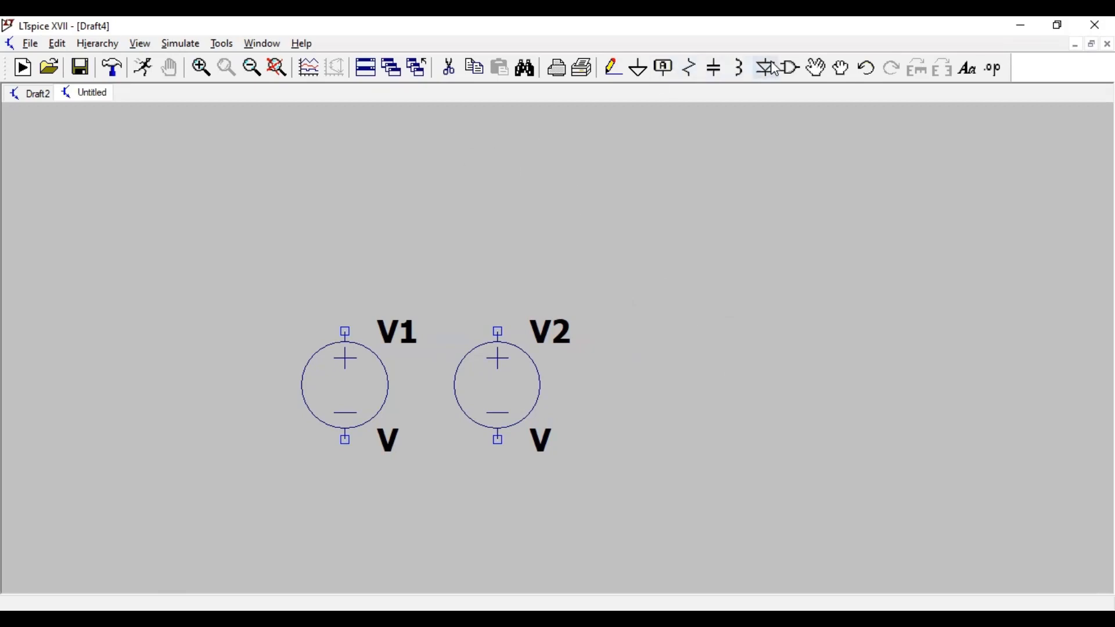
# Add a behavioral voltage source B1 (bv) to the right of V1 and V2.
pyautogui.click(766, 67)
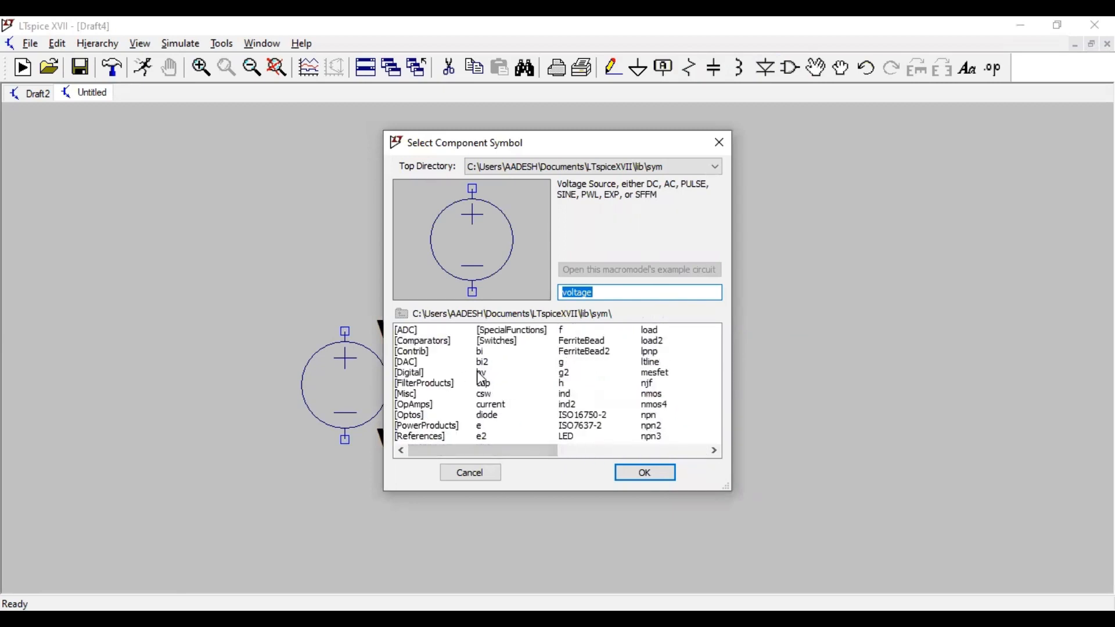
pyautogui.click(480, 373)
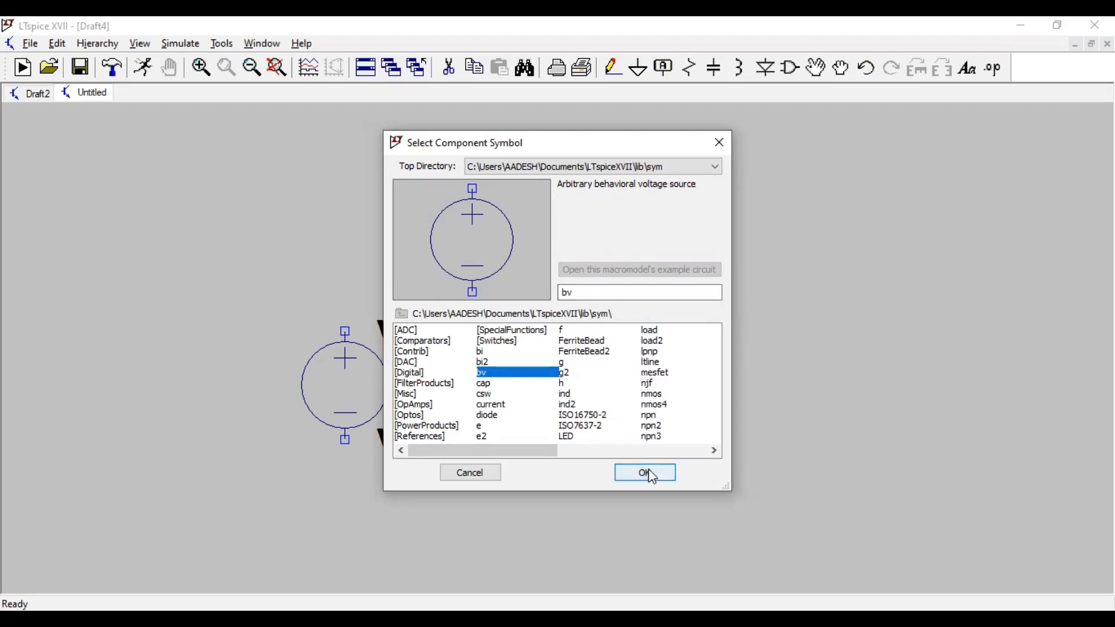
pyautogui.click(643, 473)
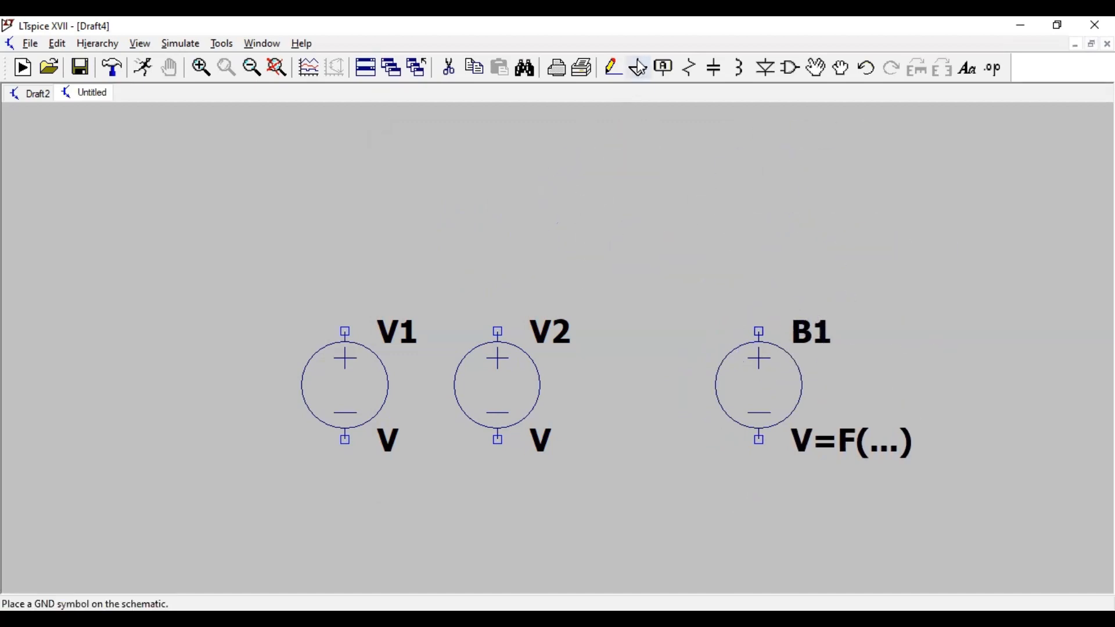
# Place ground symbols on the negative terminals of V1, V2 and B1.
pyautogui.click(344, 448)
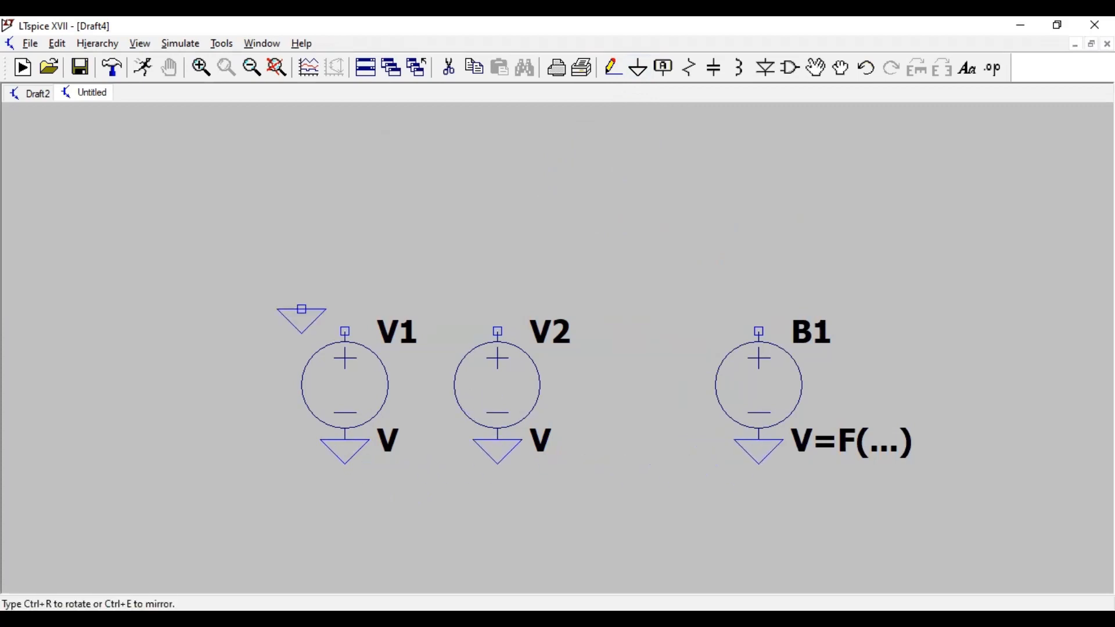
pyautogui.moveTo(385, 398)
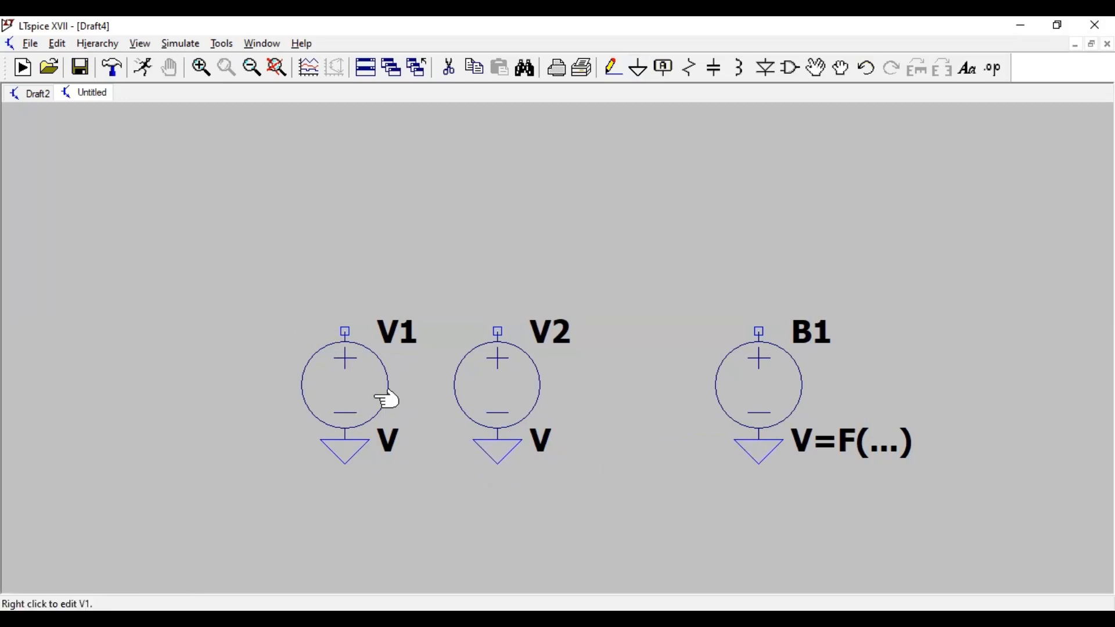
pyautogui.moveTo(362, 385)
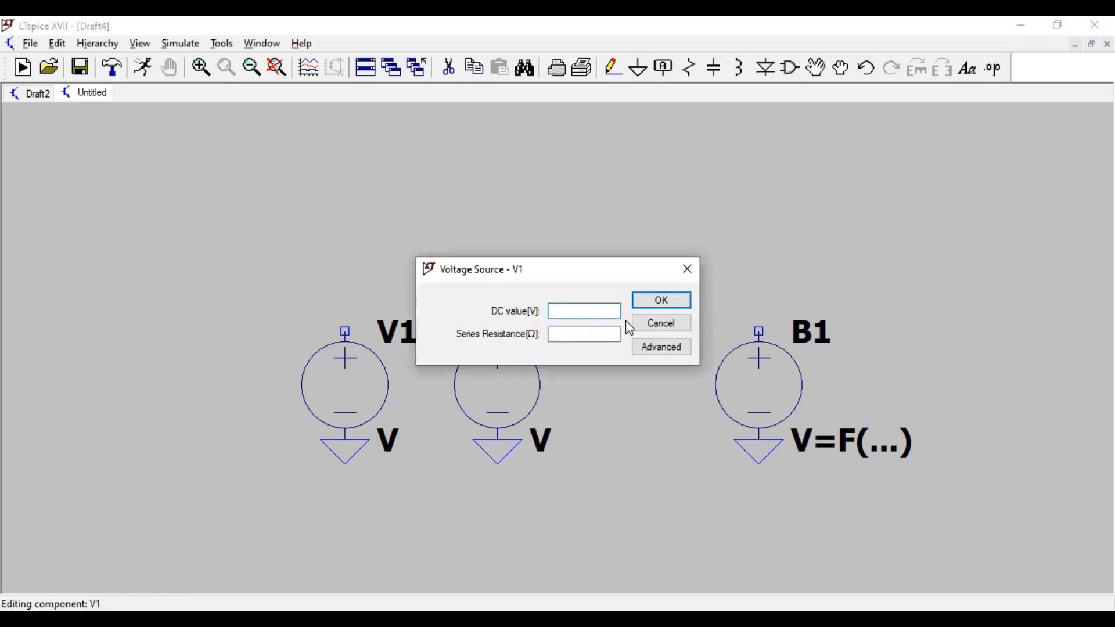
# Configure V1 as SINE(0 2 5000): zero offset, 2 V amplitude, 5 kHz.
pyautogui.click(660, 346)
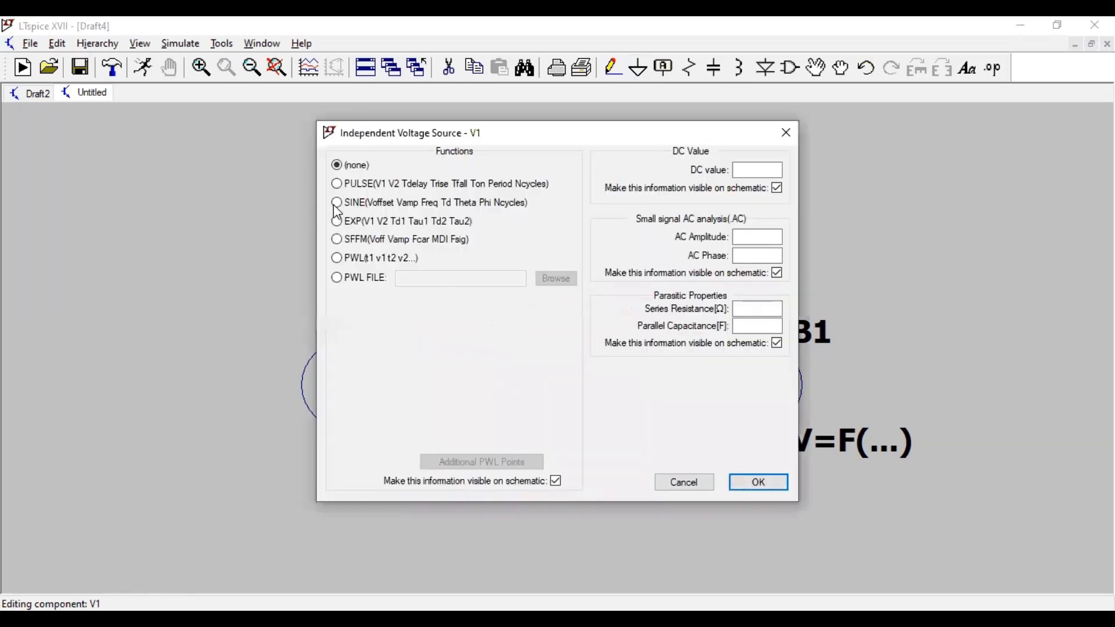
pyautogui.click(337, 202)
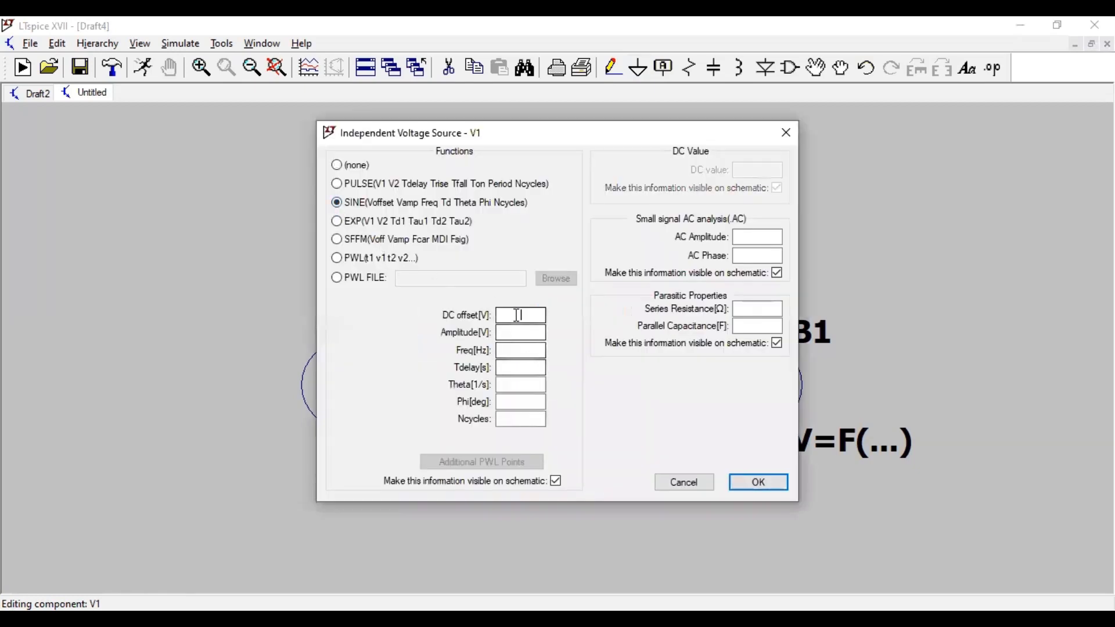
pyautogui.write('0')
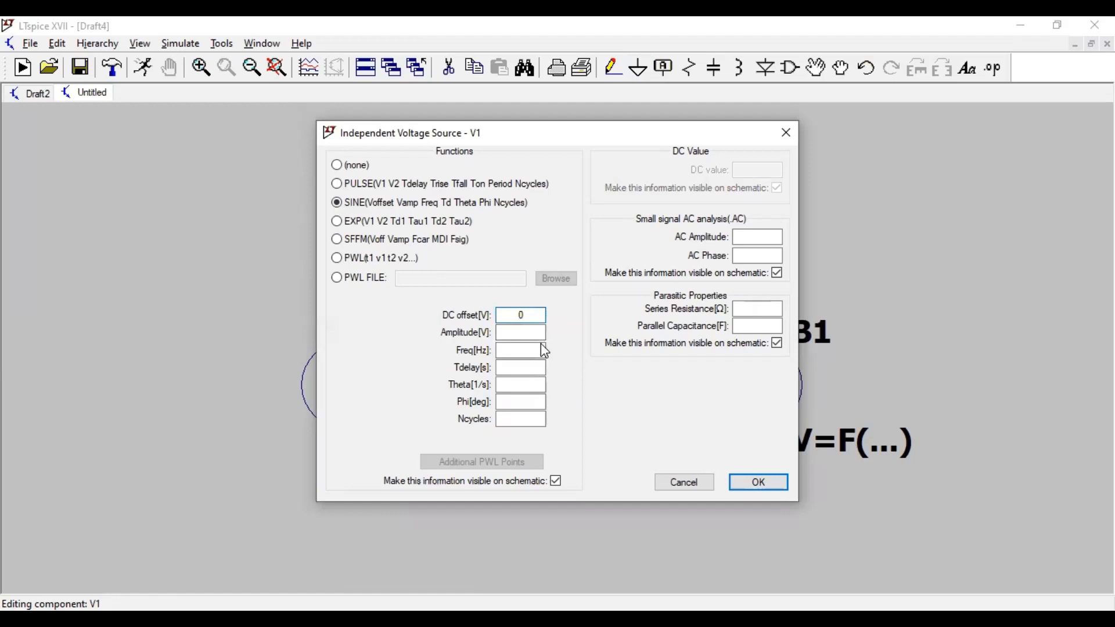
pyautogui.click(520, 332)
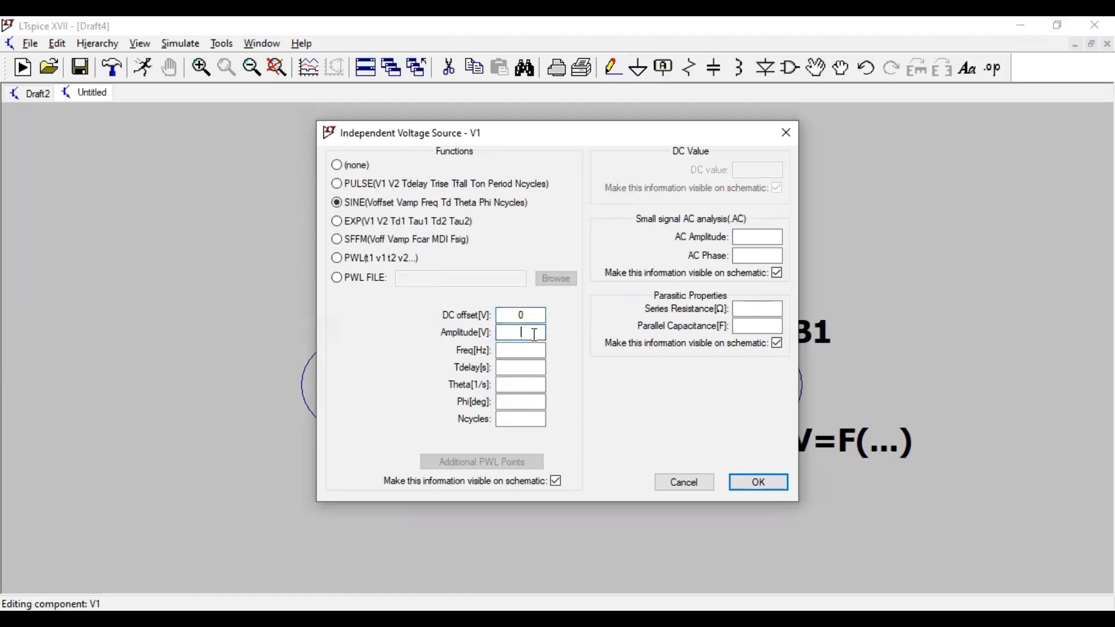
pyautogui.write('2')
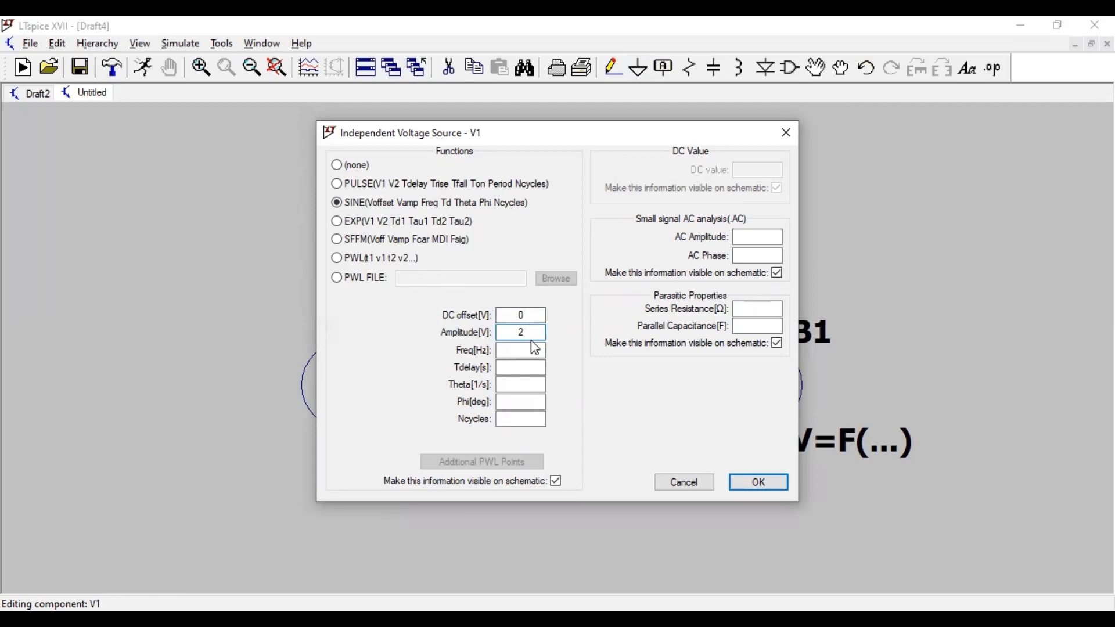
pyautogui.click(521, 349)
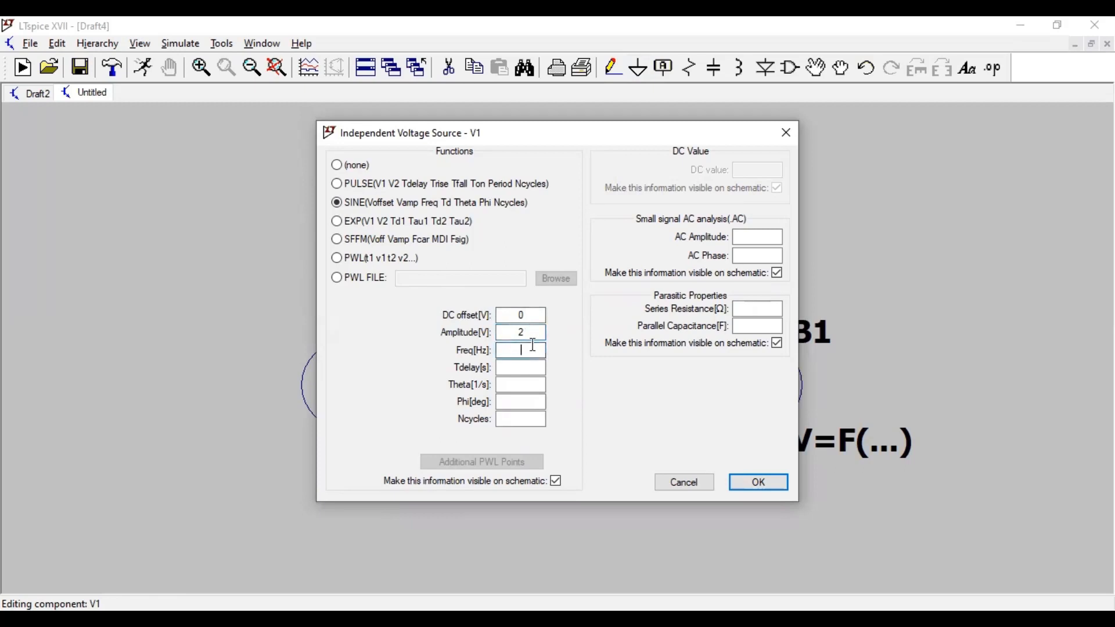
pyautogui.write('5000')
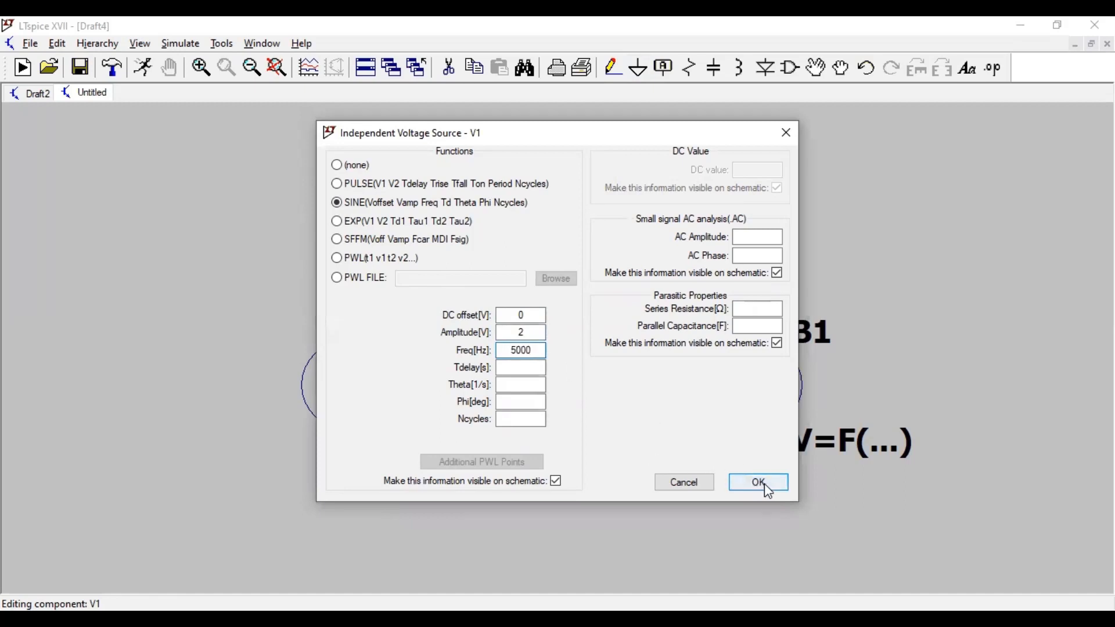
pyautogui.click(757, 482)
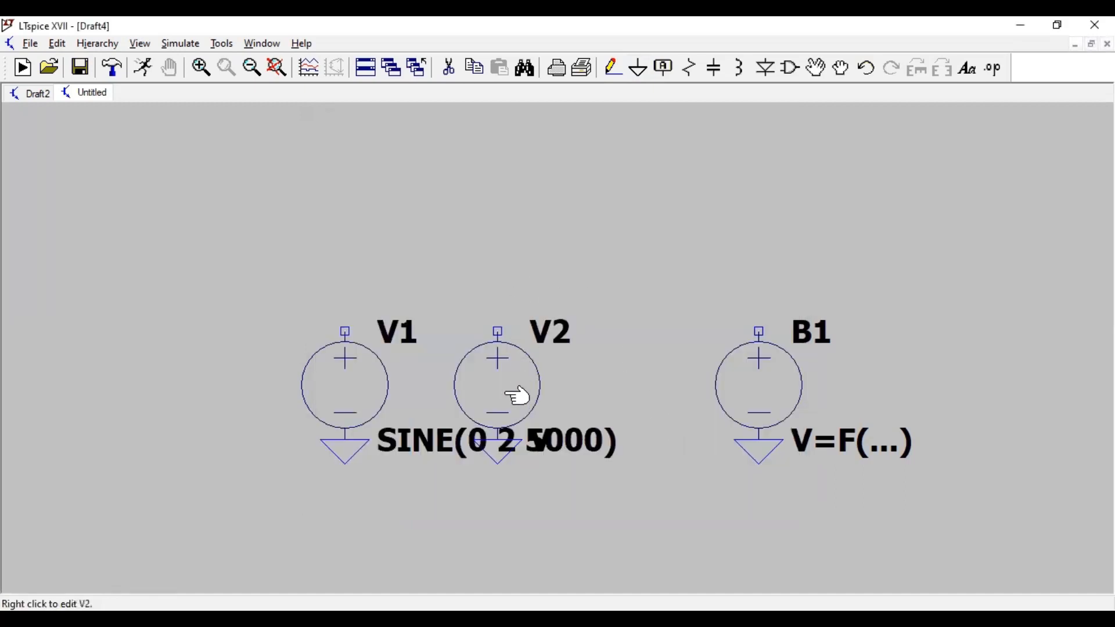
pyautogui.moveTo(448, 450)
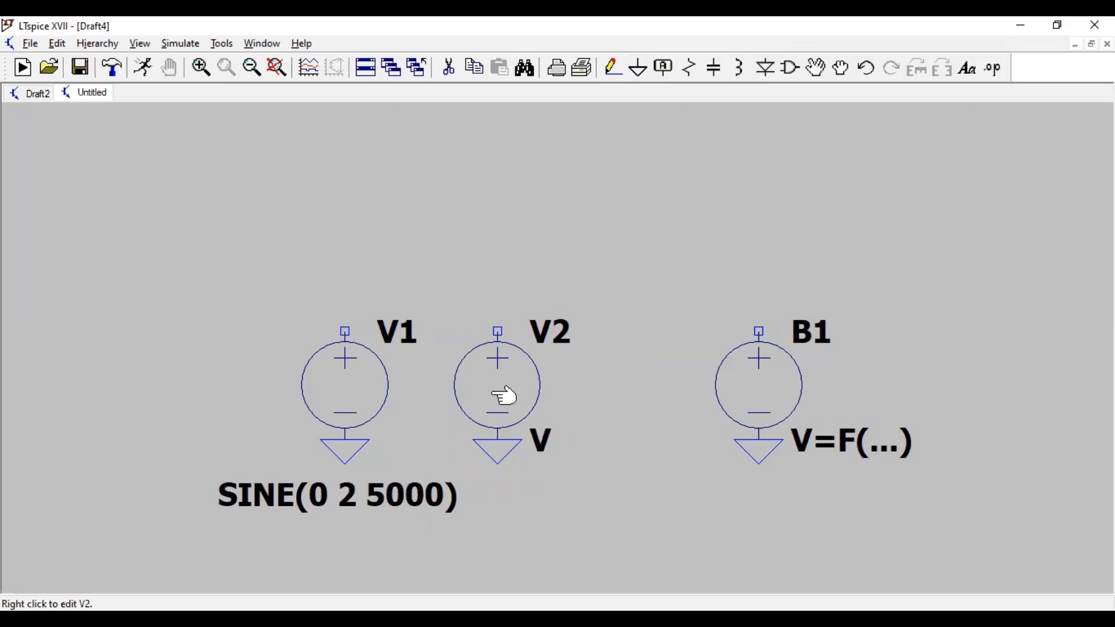
# Configure V2 as SINE(0 1 500): zero offset, 1 V amplitude, 500 Hz.
pyautogui.rightClick(496, 384)
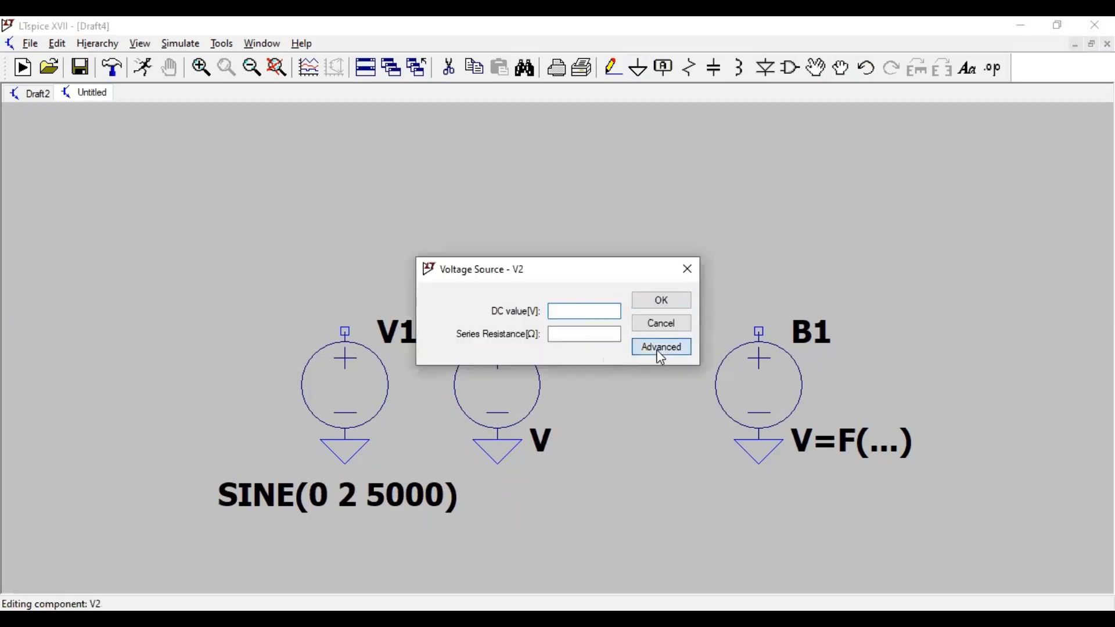
pyautogui.click(660, 347)
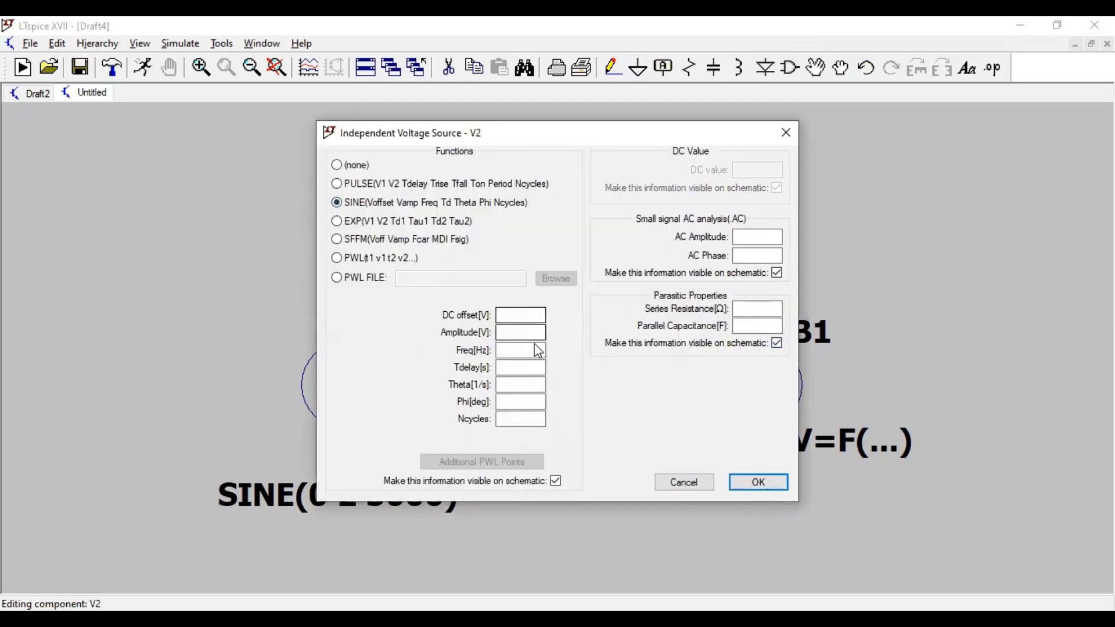
pyautogui.write('0')
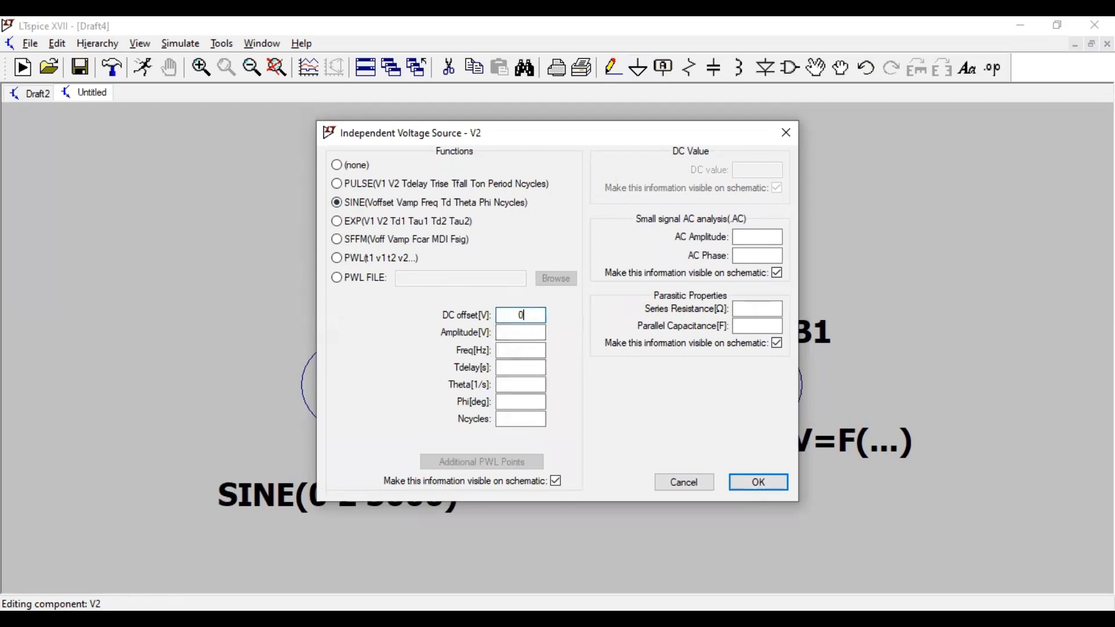
pyautogui.click(521, 332)
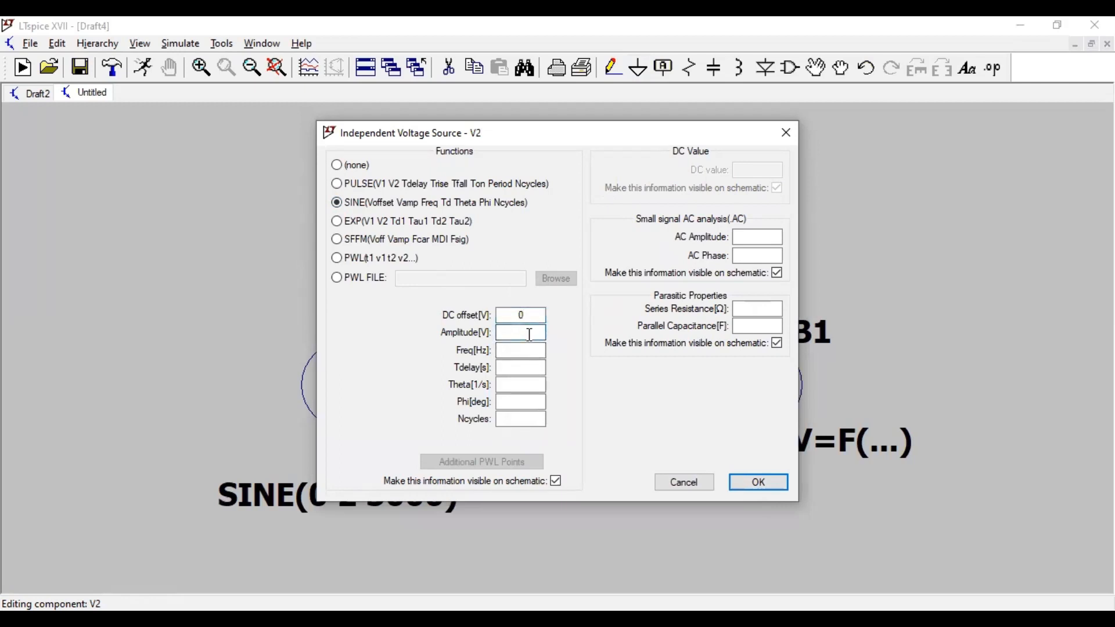
pyautogui.write('1')
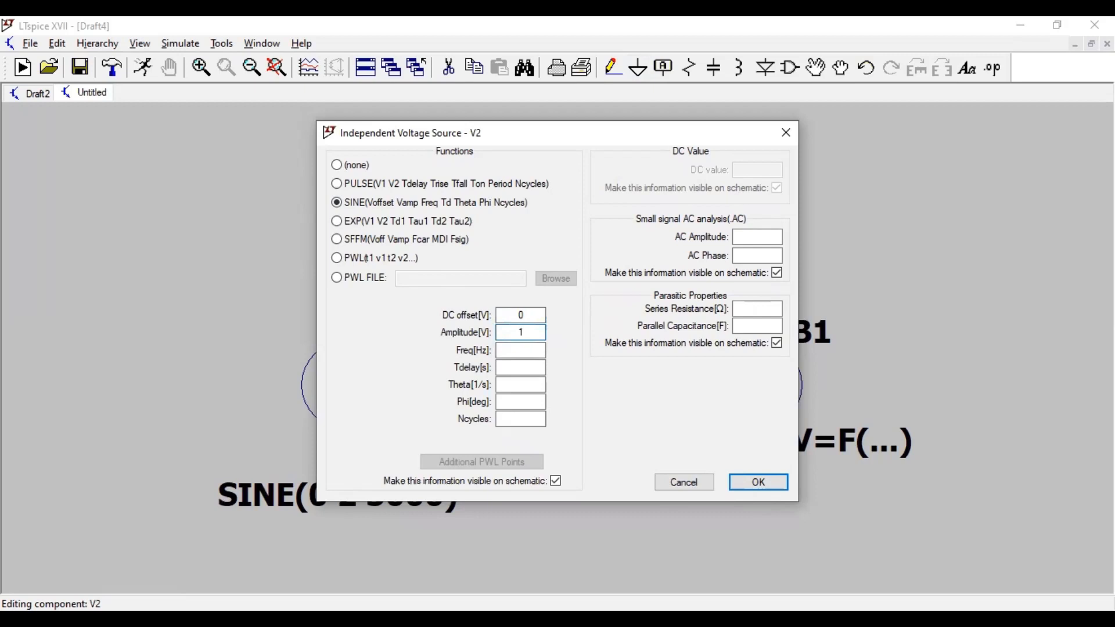
pyautogui.click(520, 349)
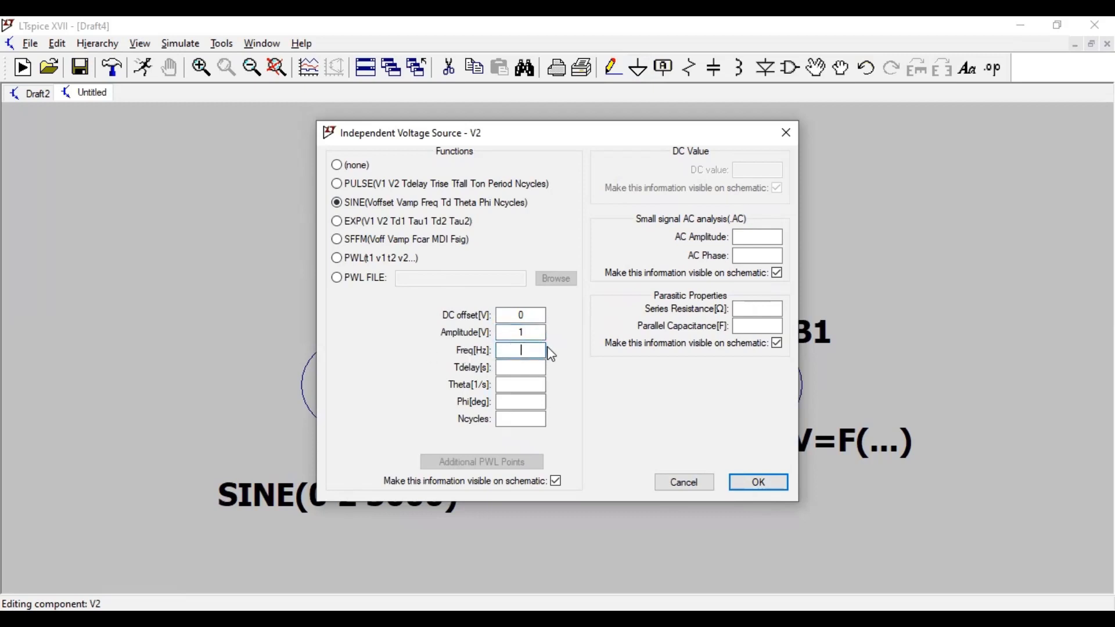
pyautogui.moveTo(558, 363)
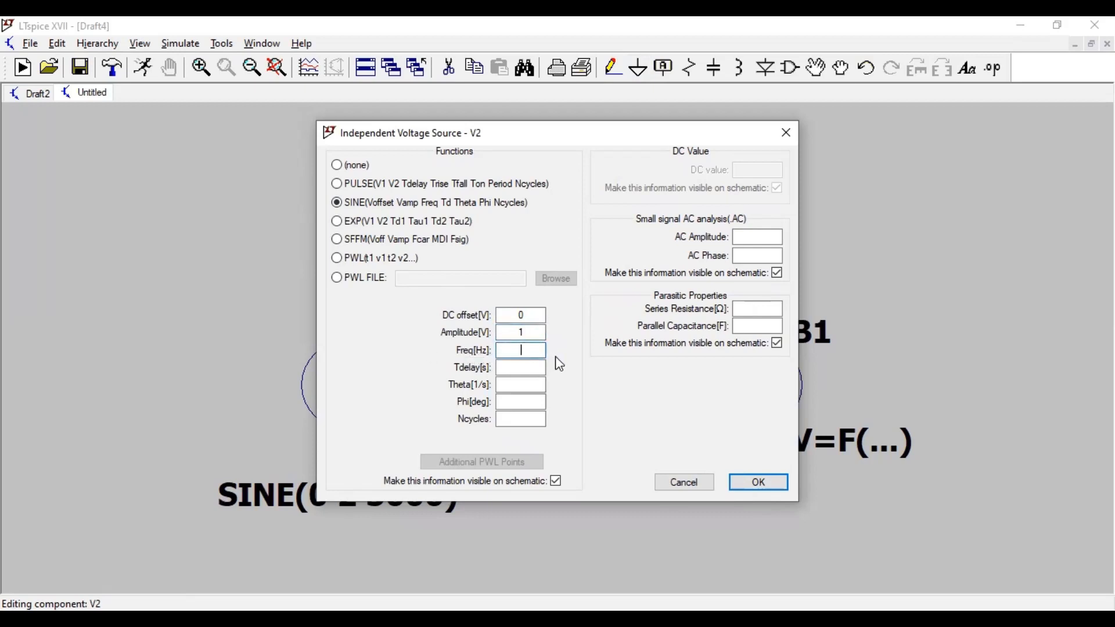
pyautogui.write('500')
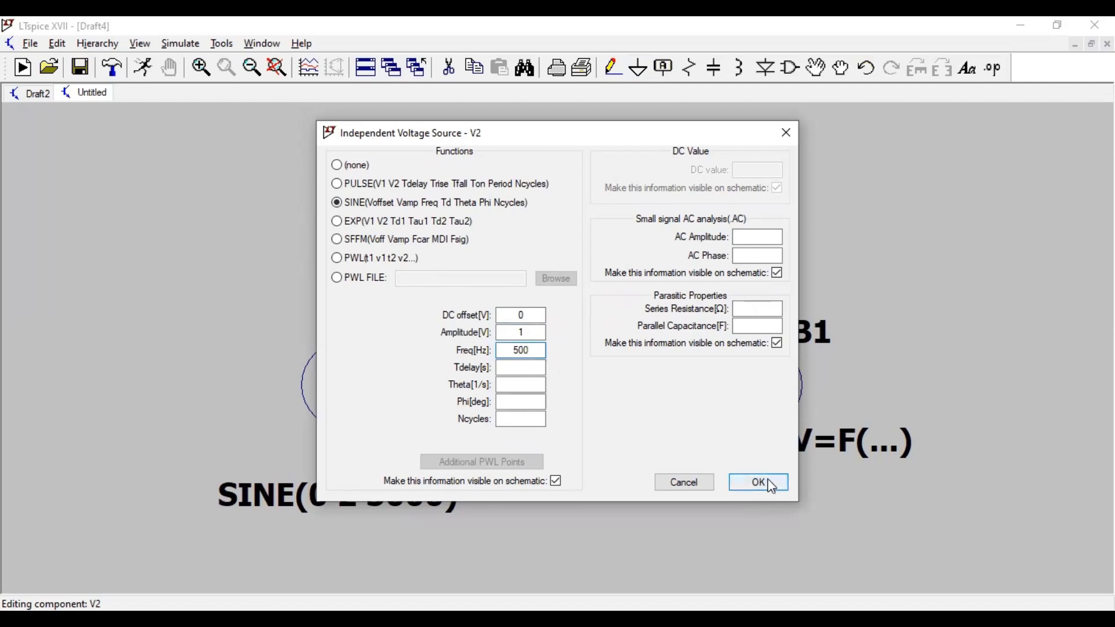
pyautogui.click(758, 482)
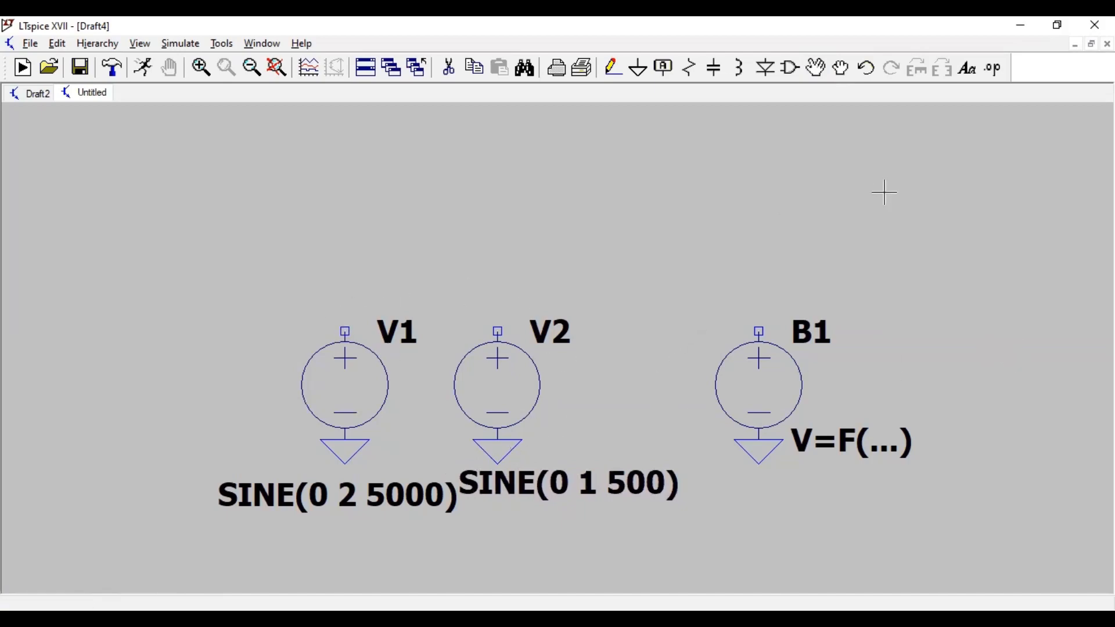
pyautogui.moveTo(373, 385)
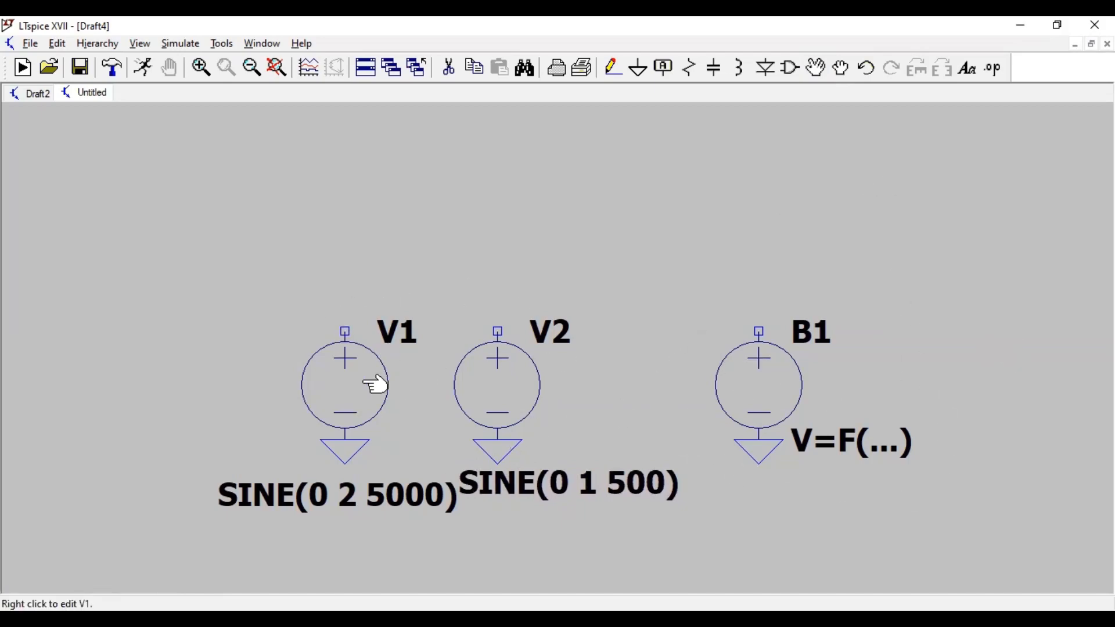
pyautogui.moveTo(508, 363)
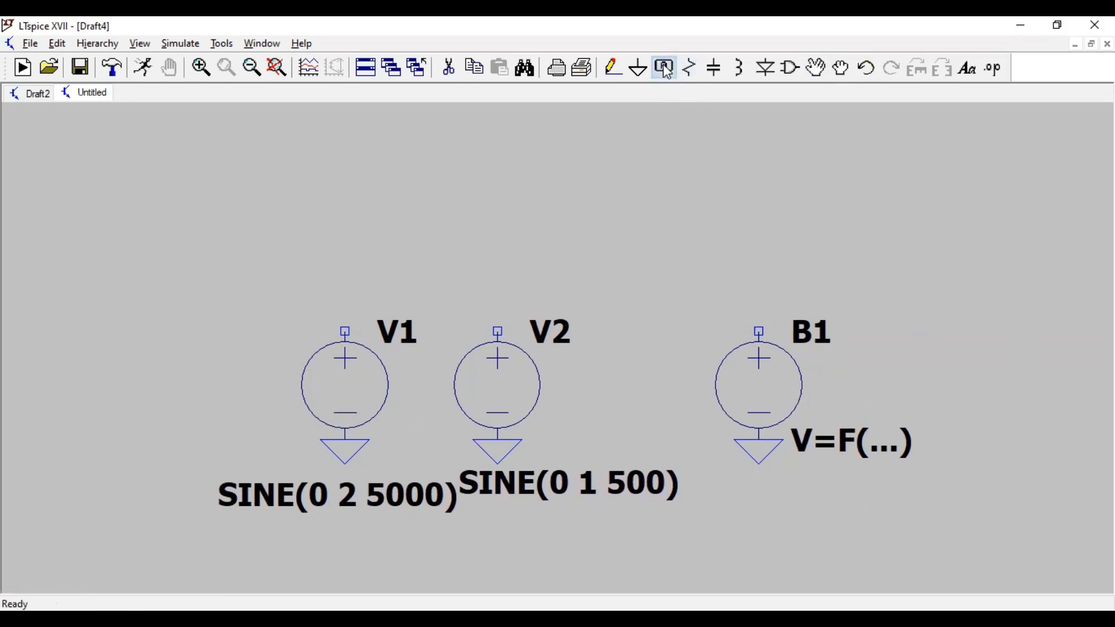
# Label V1's output net CarrierSignal.
pyautogui.click(663, 68)
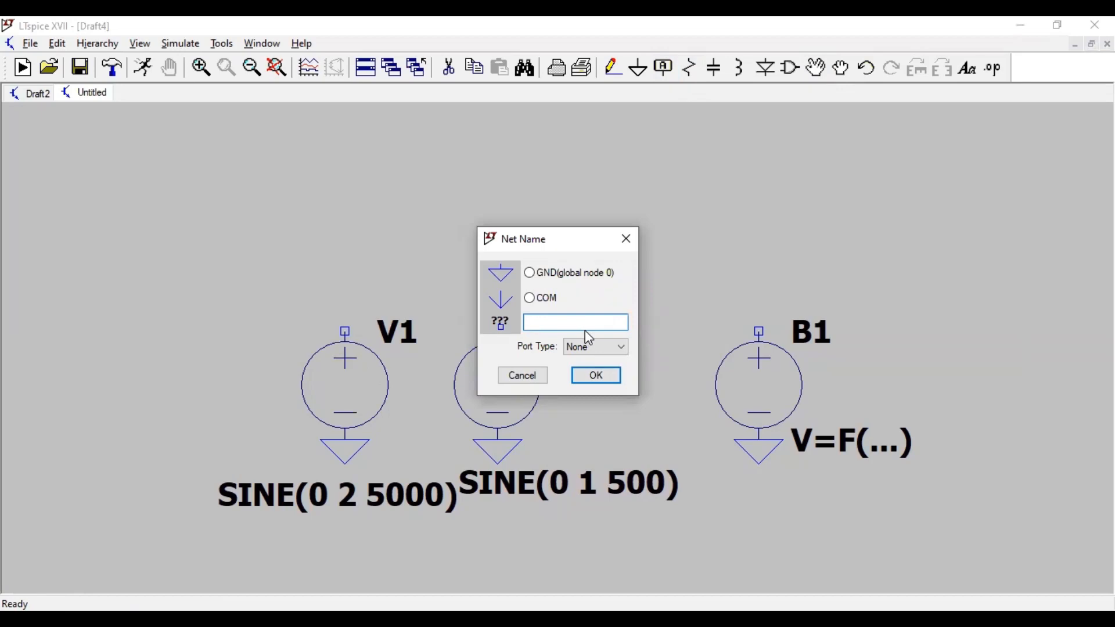
pyautogui.write('C')
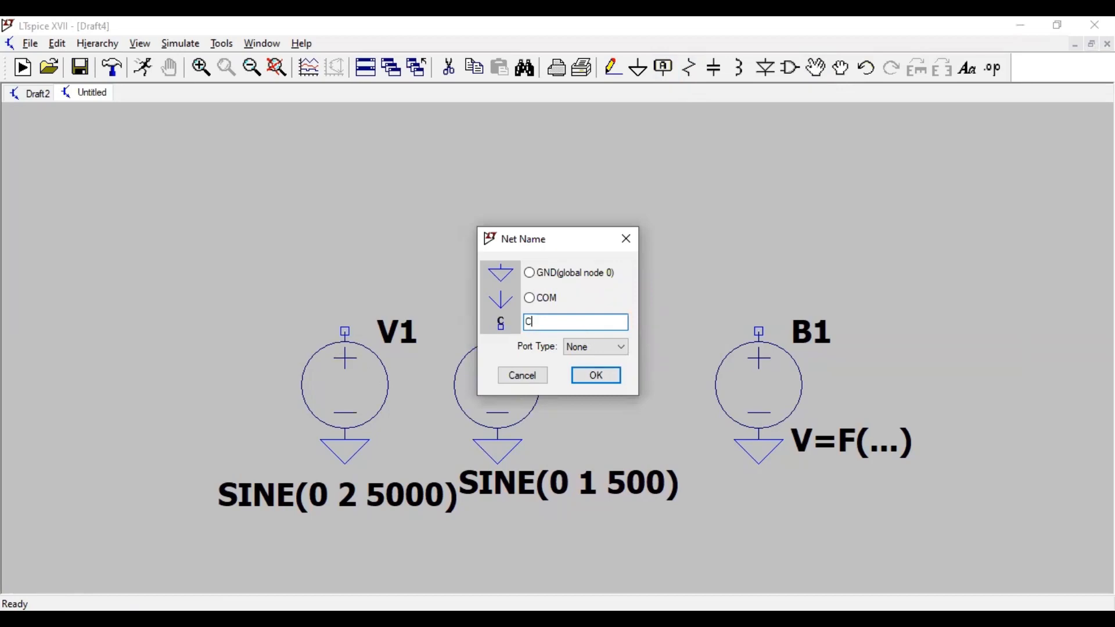
pyautogui.write('arrierSi')
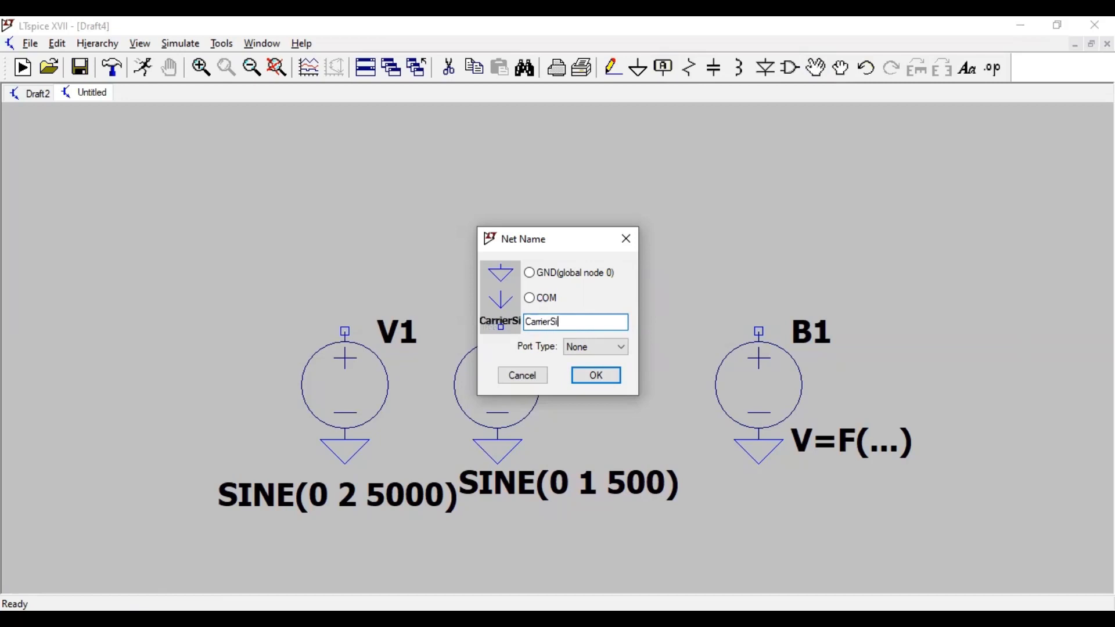
pyautogui.write('gnal')
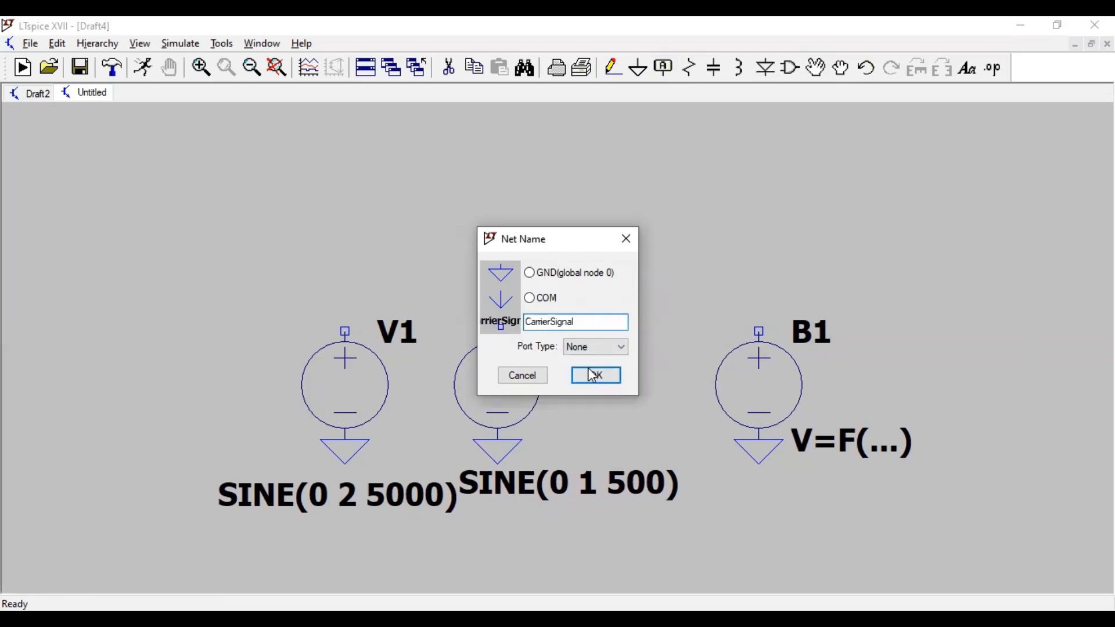
pyautogui.click(595, 375)
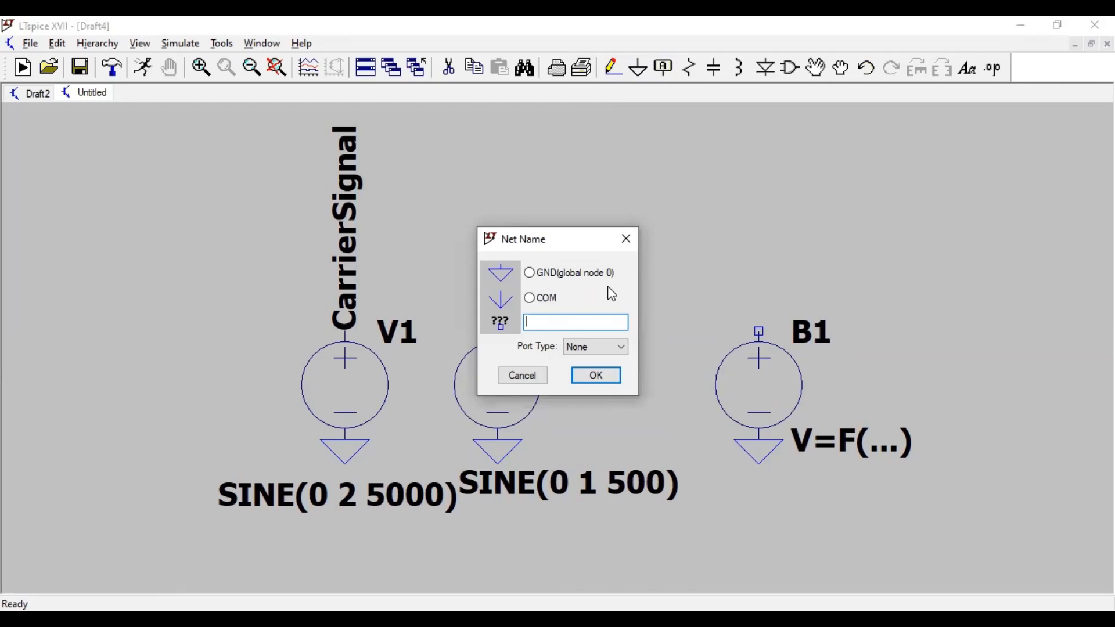
# Label V2's net OriginalSignal and B1's net ModulatedSignal.
pyautogui.write('OriginalSignal')
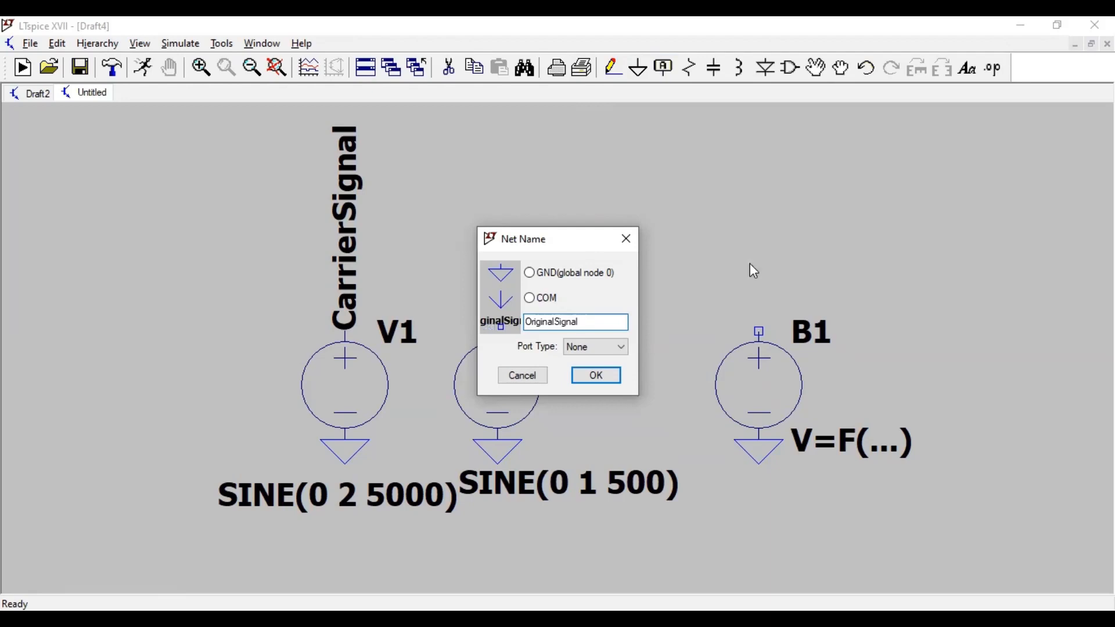
pyautogui.click(595, 375)
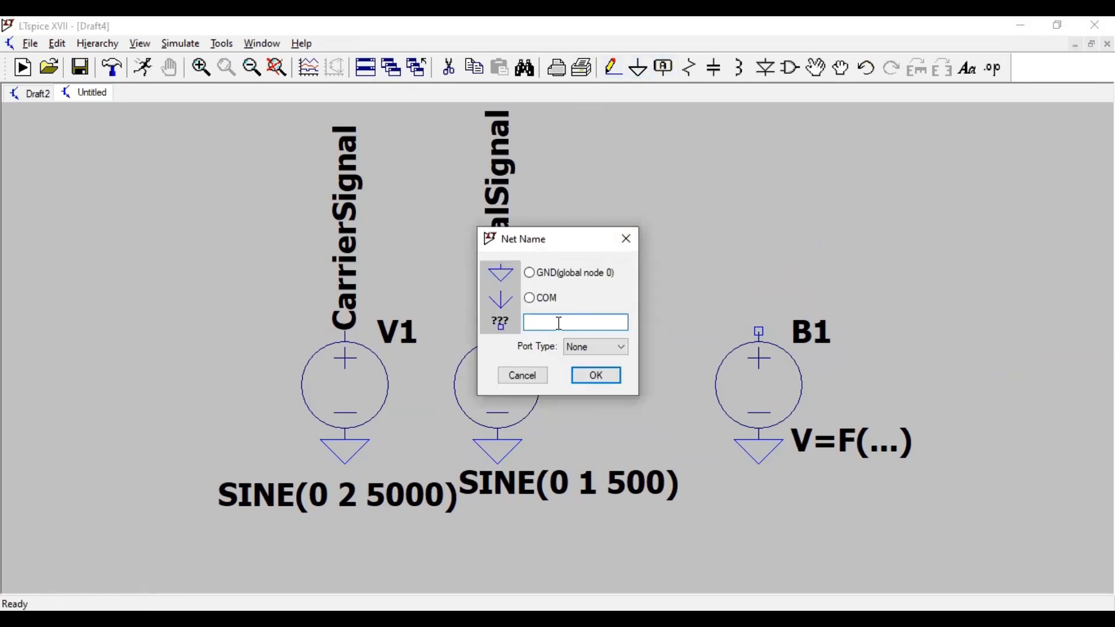
pyautogui.write('Modulated')
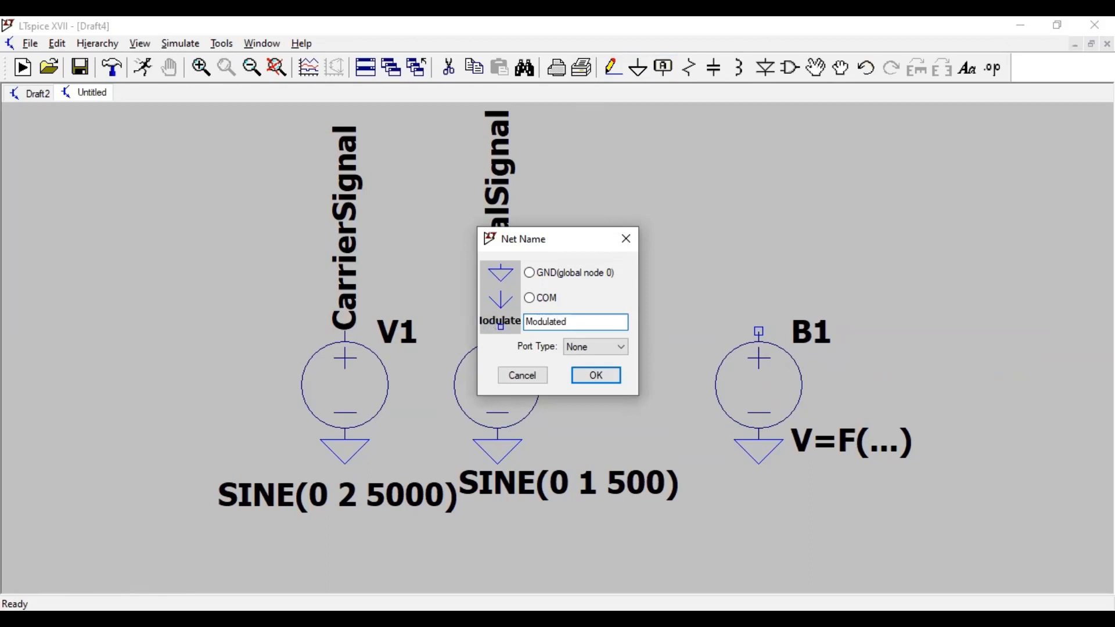
pyautogui.write('Signal')
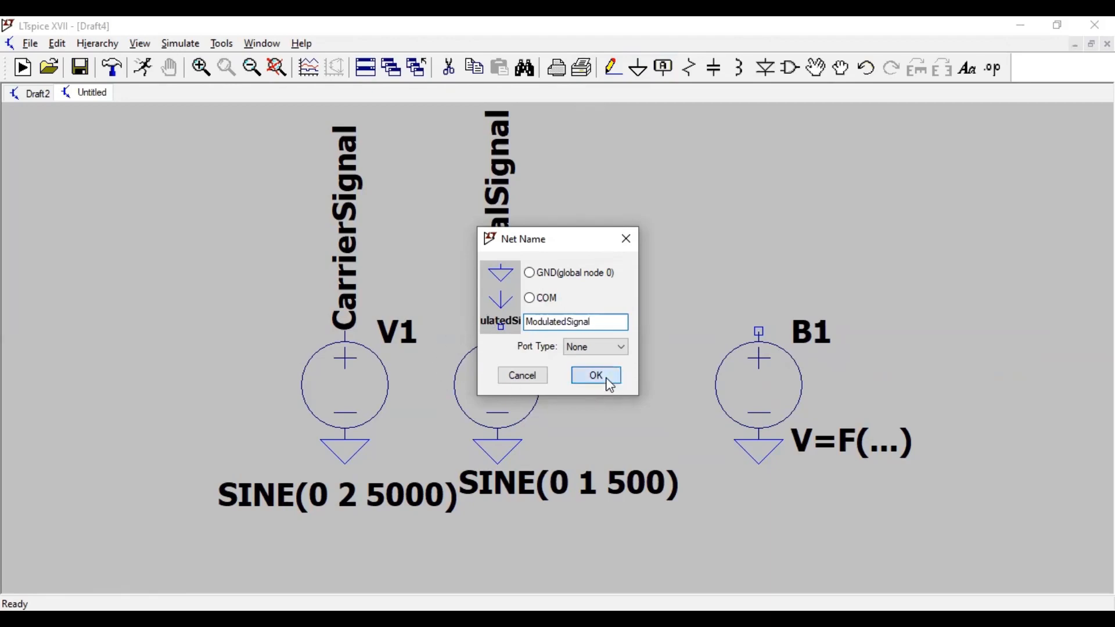
pyautogui.click(594, 375)
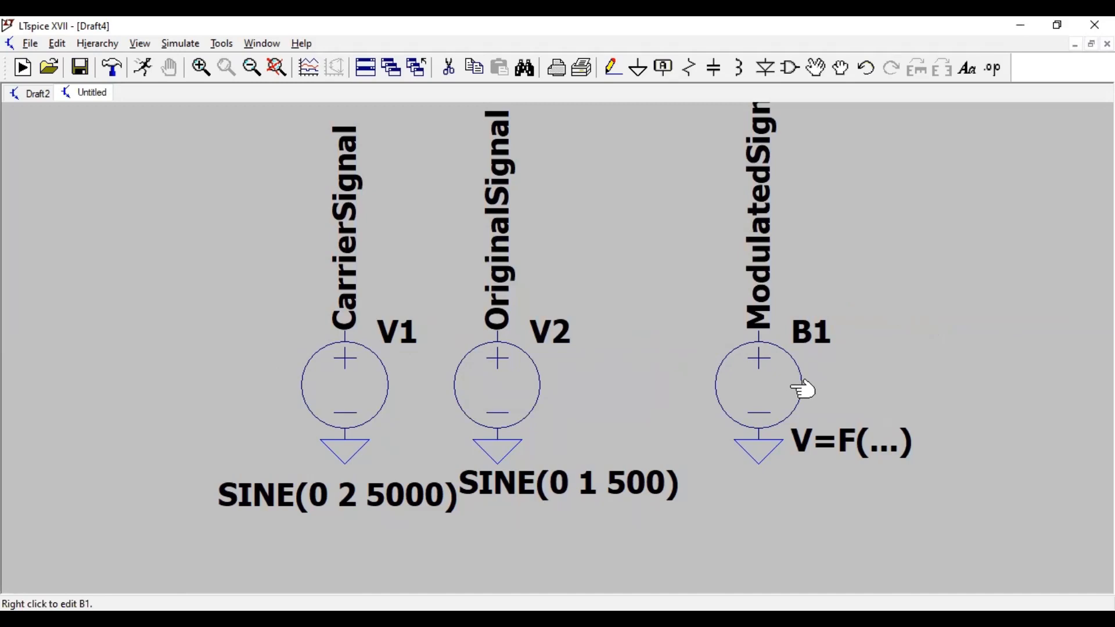
pyautogui.moveTo(747, 377)
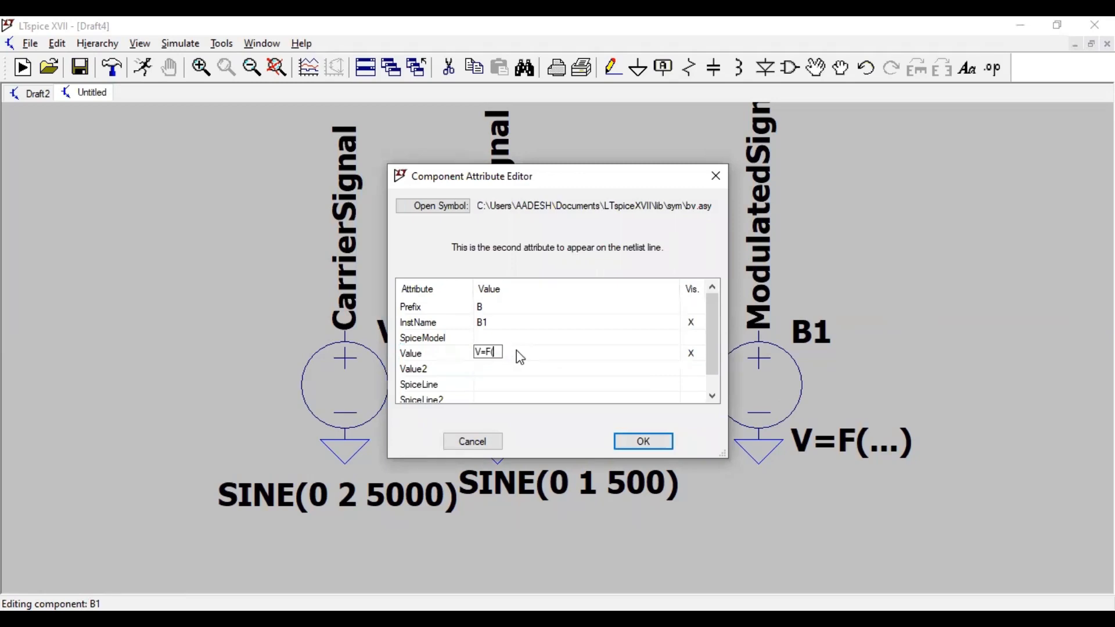
# Set B1's value to V=V(CarrierSignal)*V(OriginalSignal).
pyautogui.press('BackSpace')
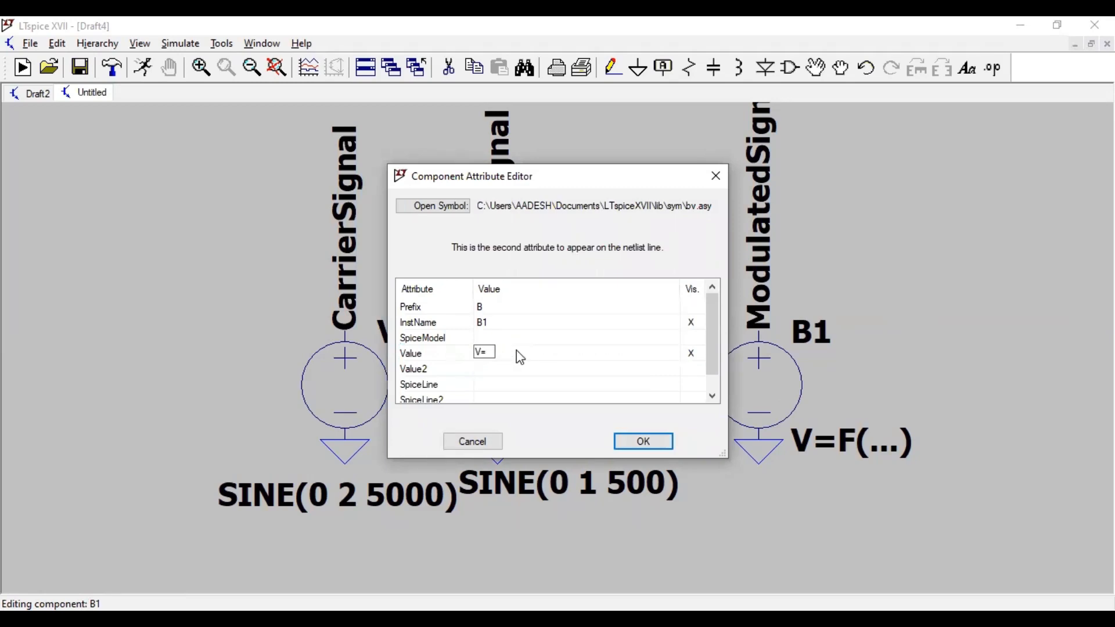
pyautogui.write('V()')
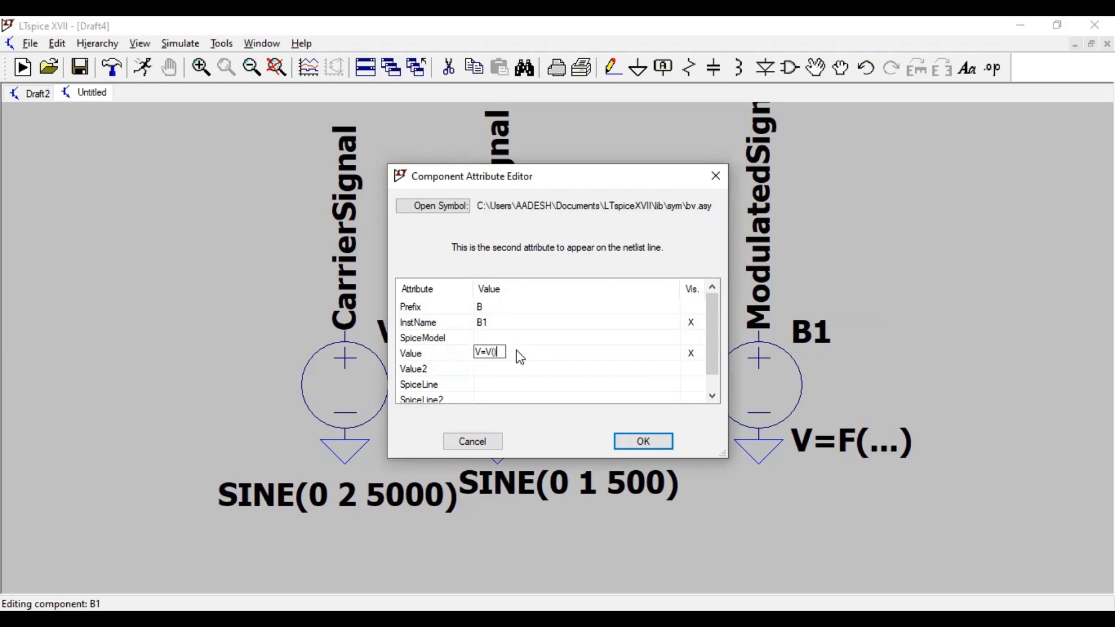
pyautogui.write('Ca')
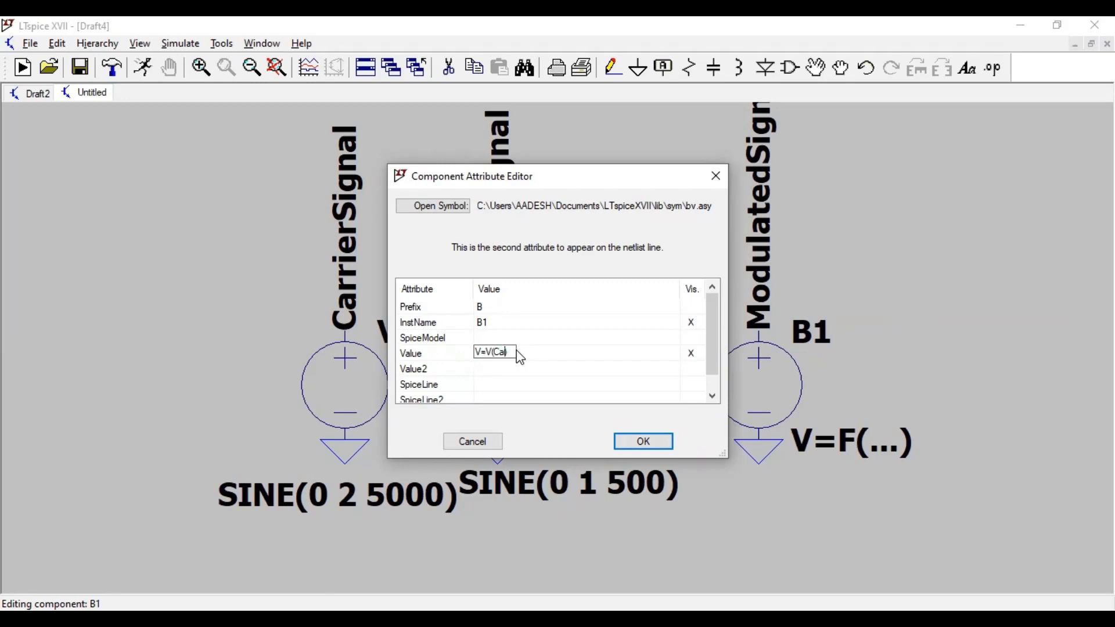
pyautogui.write('rrier')
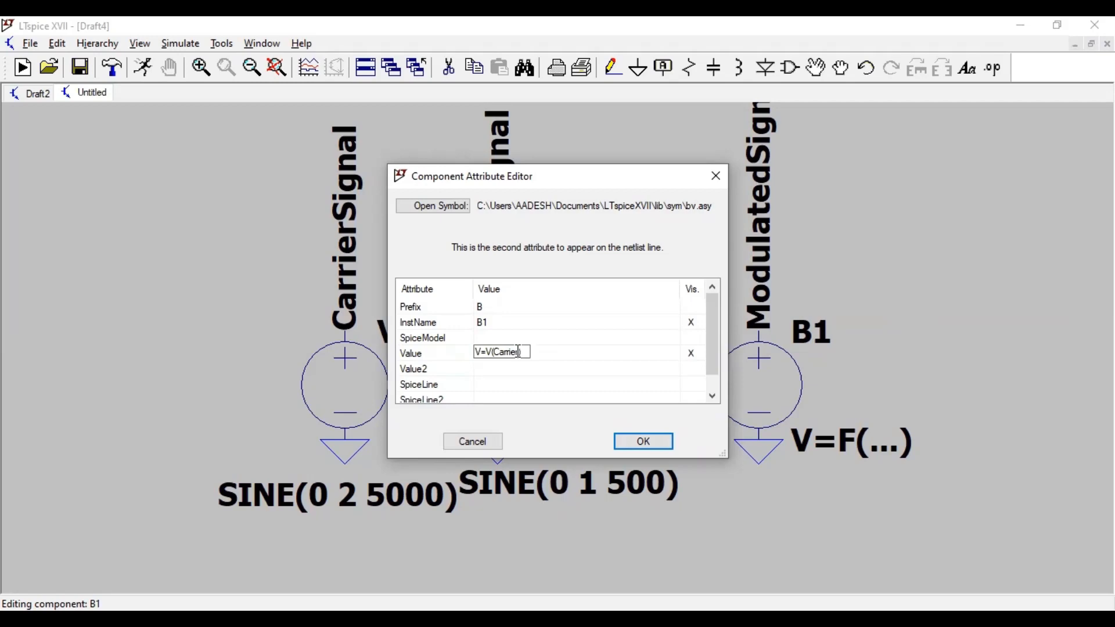
pyautogui.write('Signal)')
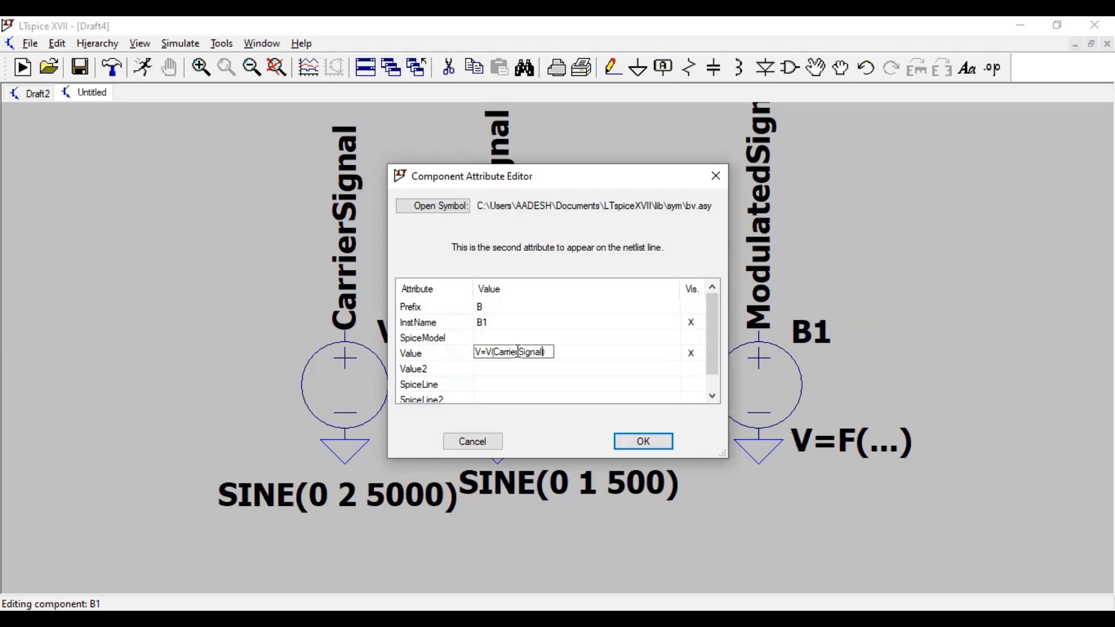
pyautogui.write('*')
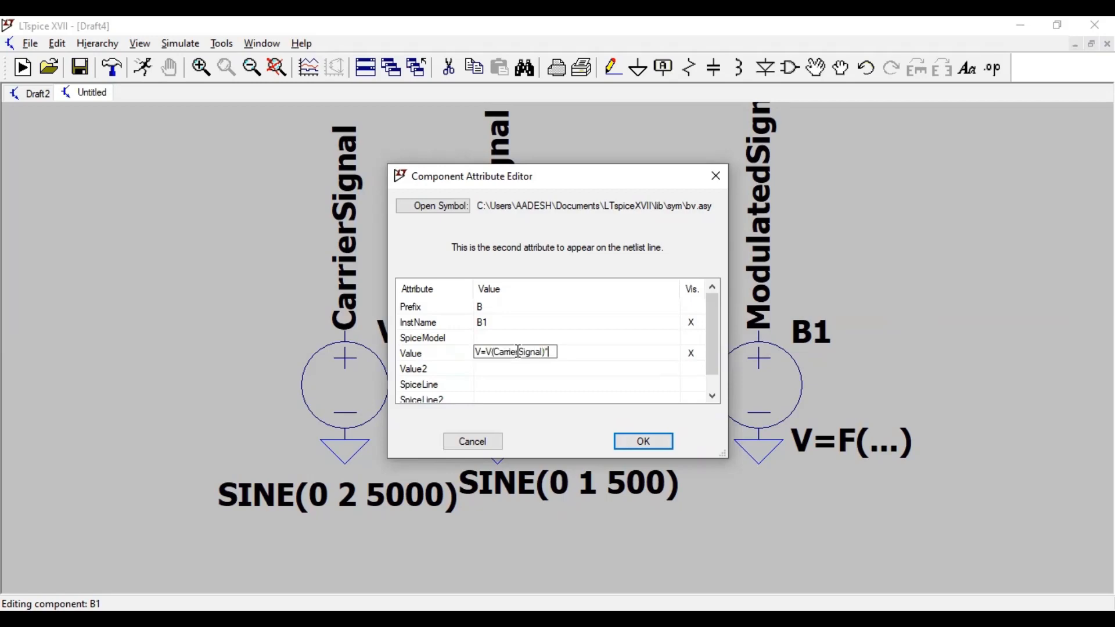
pyautogui.write('V')
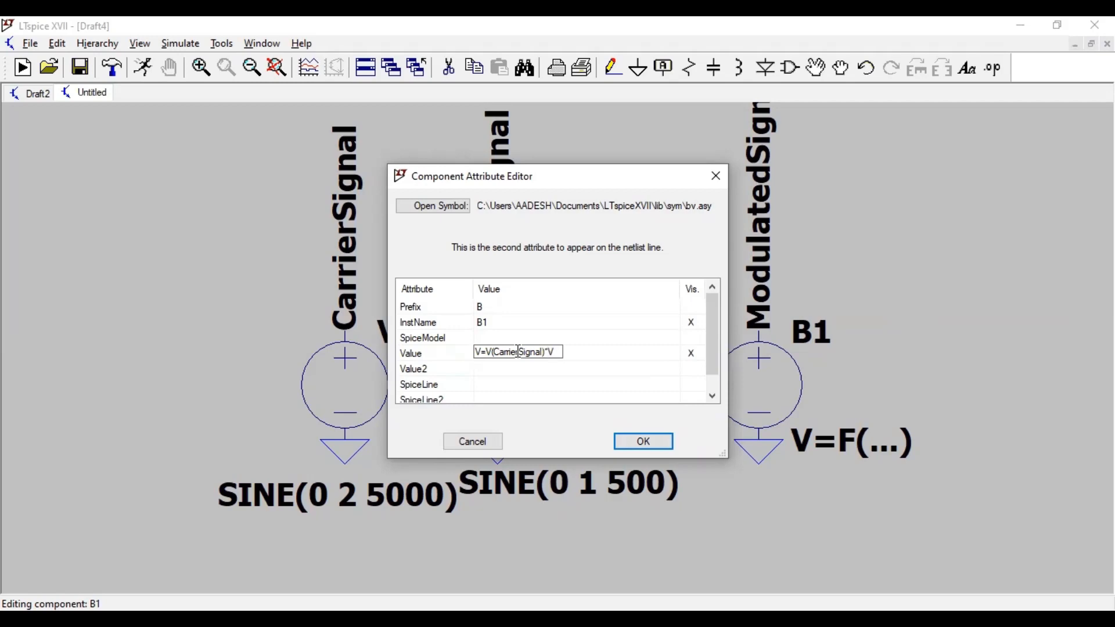
pyautogui.write('()')
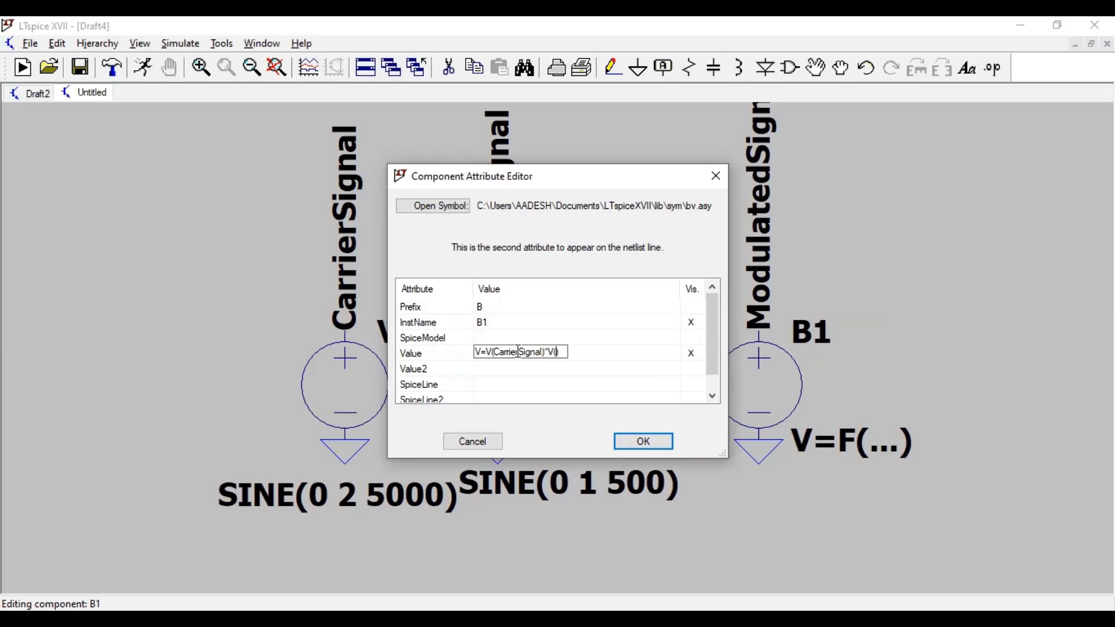
pyautogui.write('On')
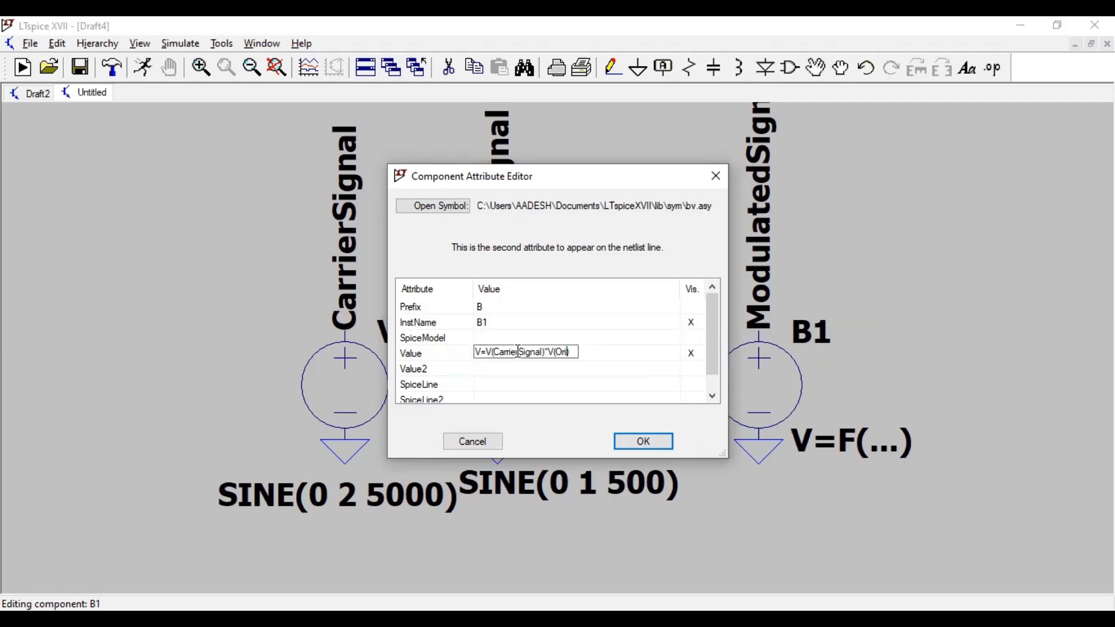
pyautogui.write('ginal)')
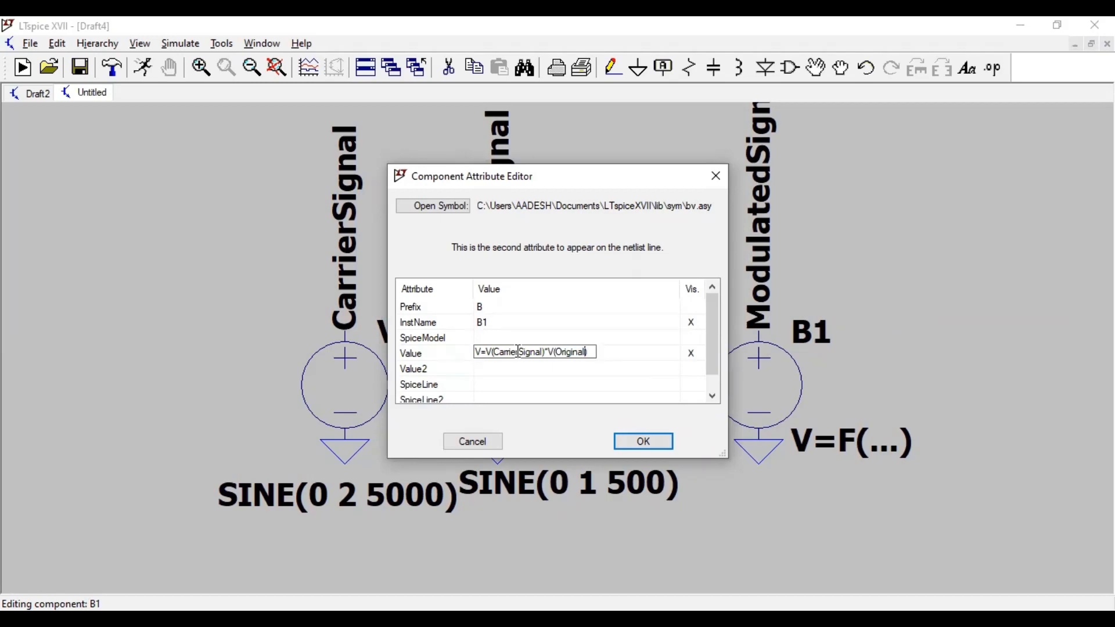
pyautogui.write('Signal')
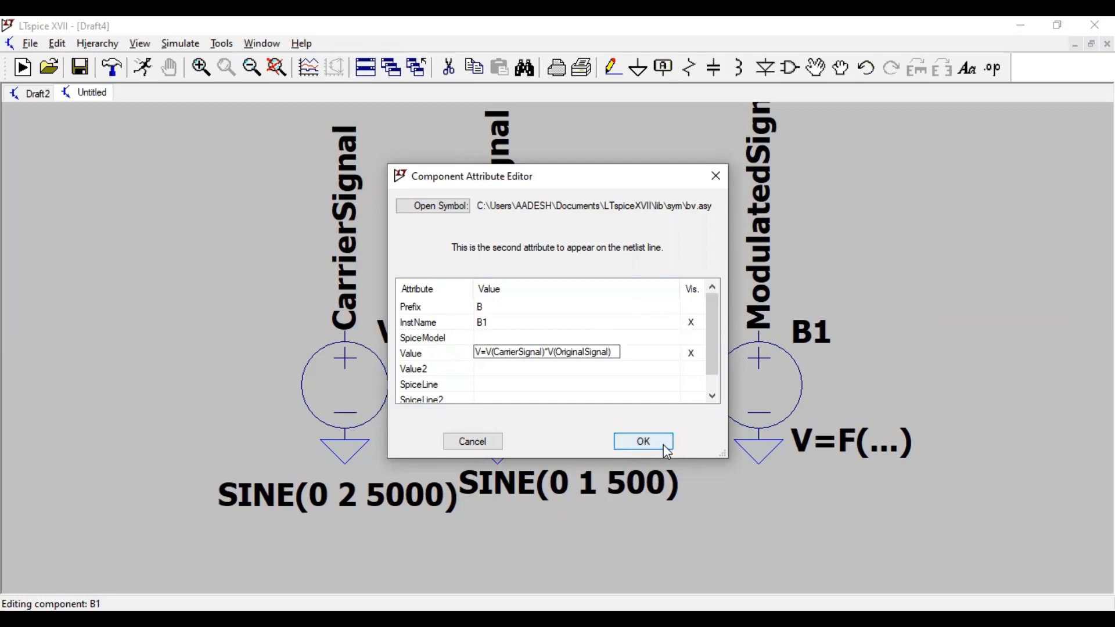
pyautogui.click(642, 441)
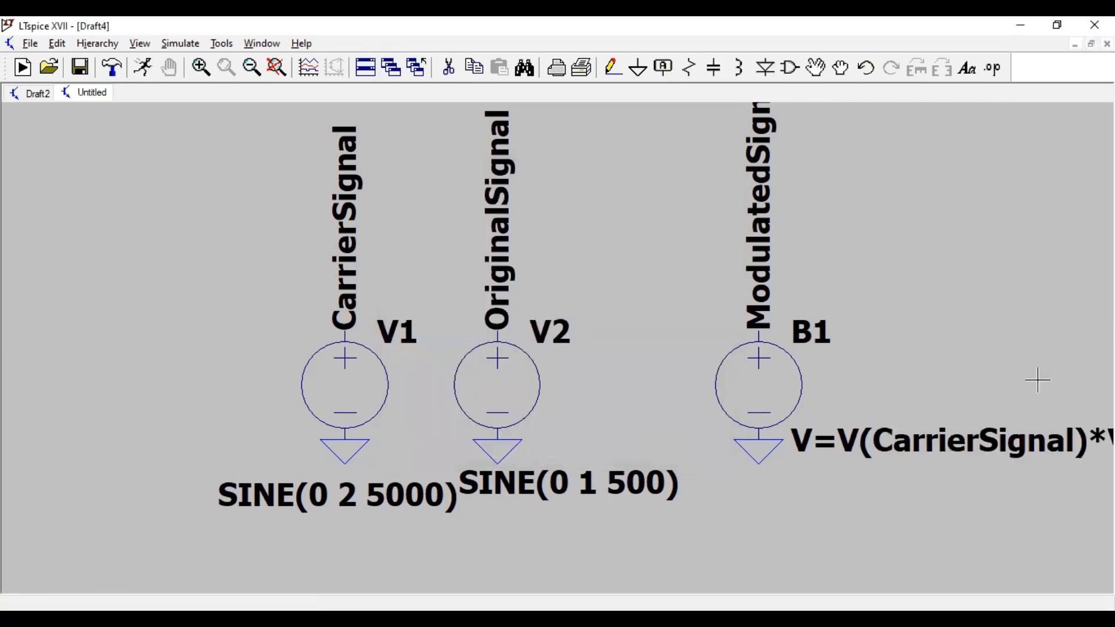
pyautogui.moveTo(770, 405)
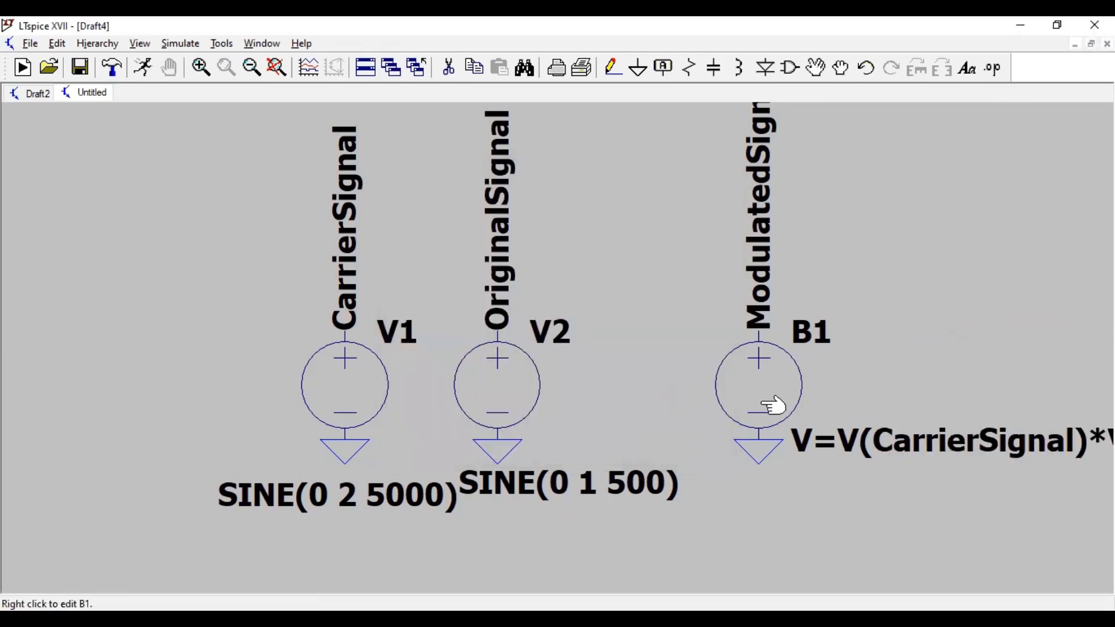
pyautogui.moveTo(803, 405)
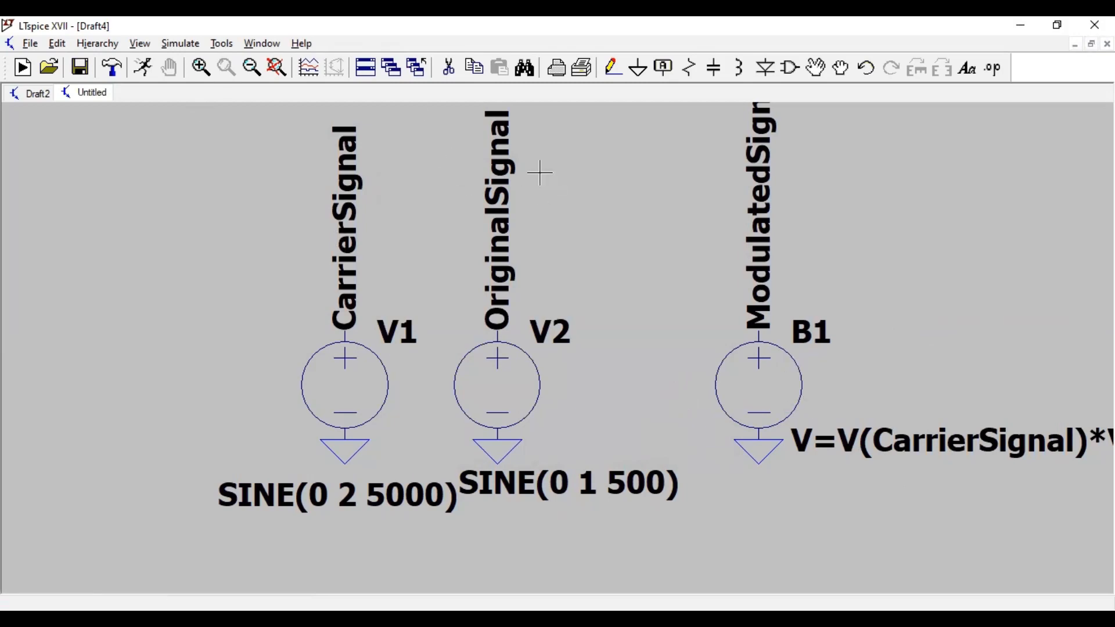
# Run a transient simulation with a 10ms stop time (.tran 10ms).
pyautogui.click(141, 67)
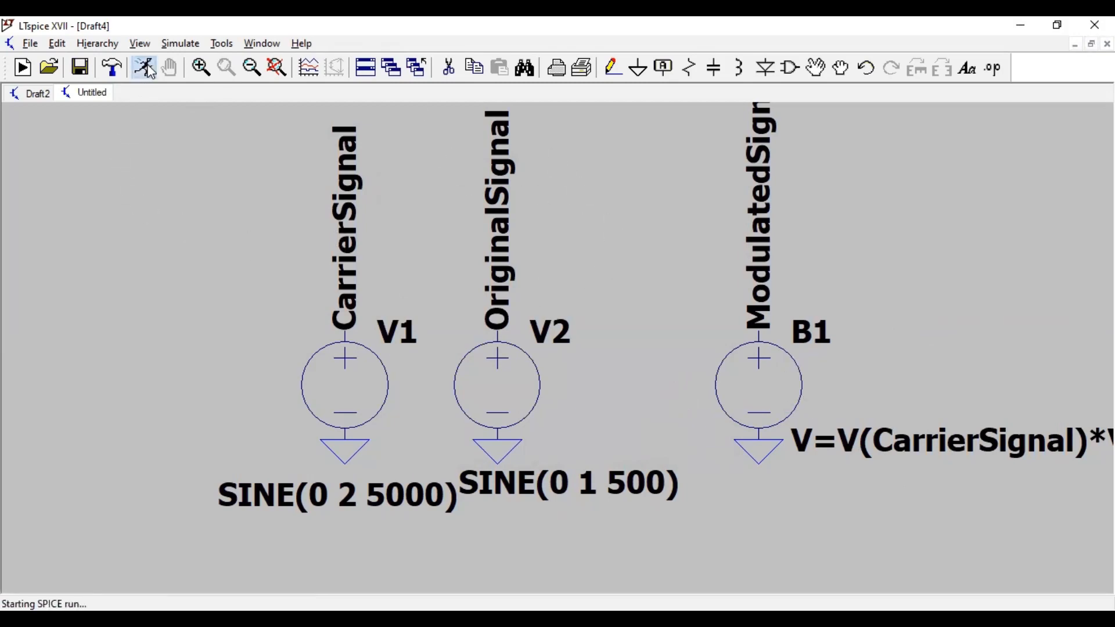
pyautogui.click(144, 67)
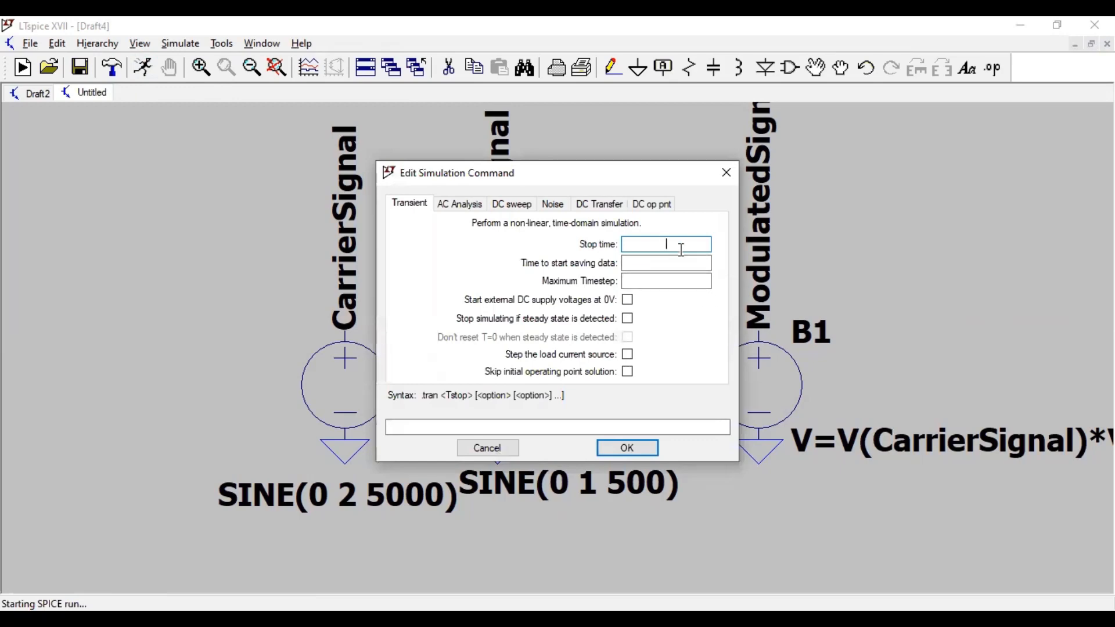
pyautogui.write('10ms')
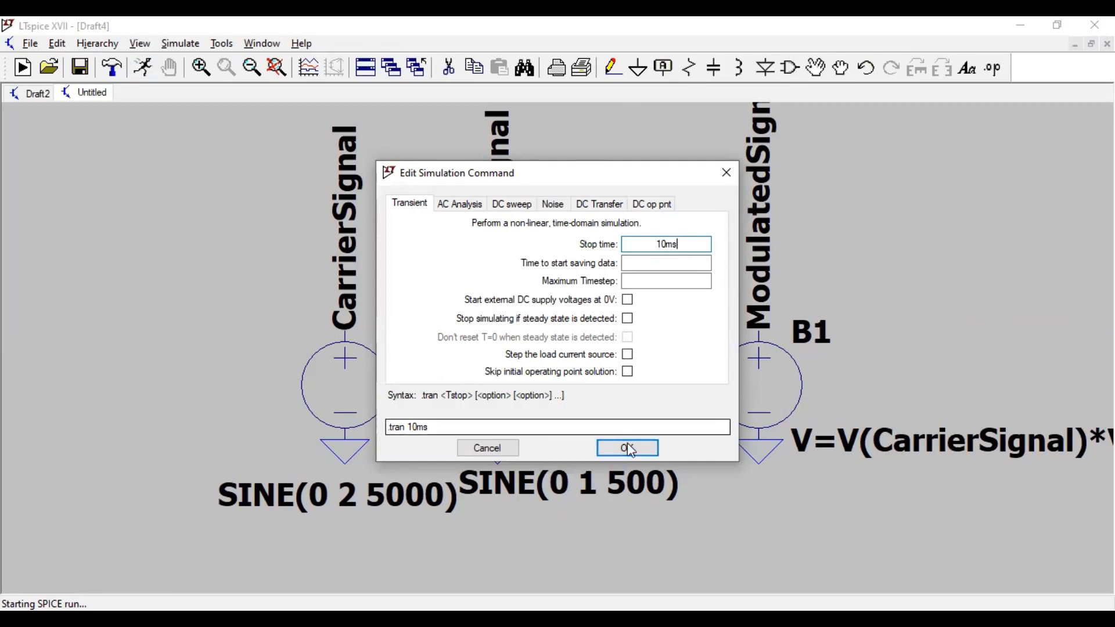
pyautogui.click(626, 448)
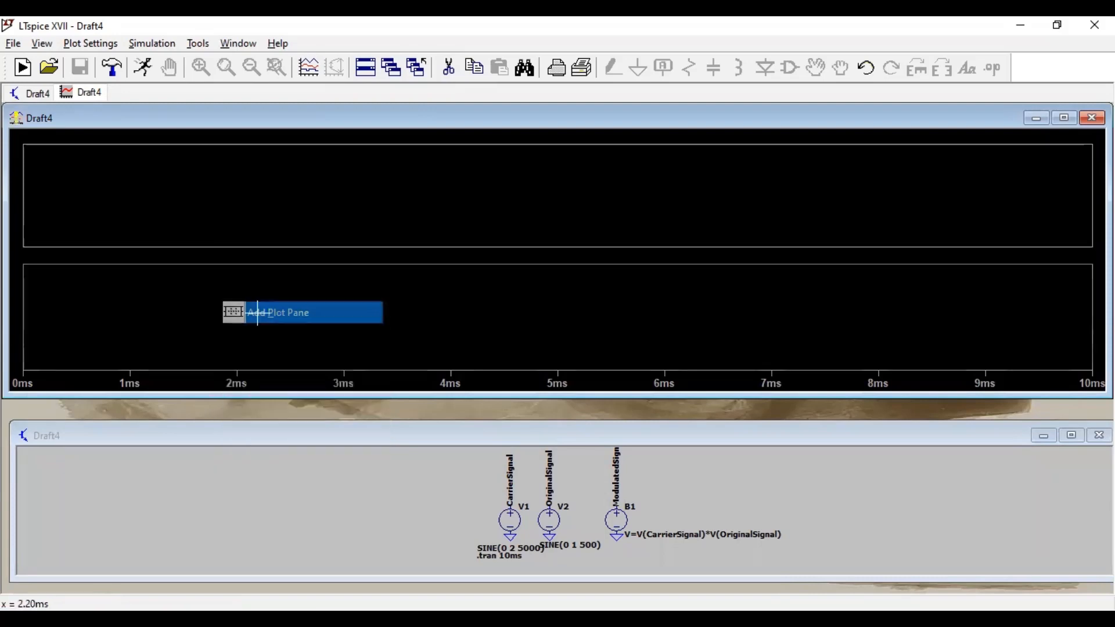
# Add a plot pane to the waveform window via its right-click menu.
pyautogui.rightClick(320, 321)
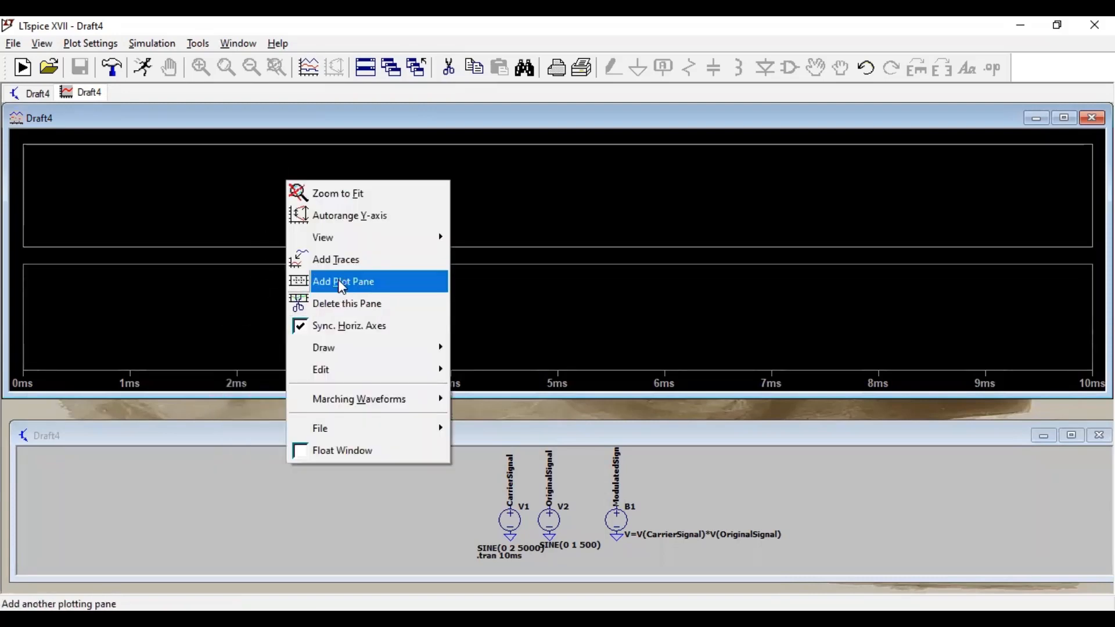
pyautogui.click(343, 281)
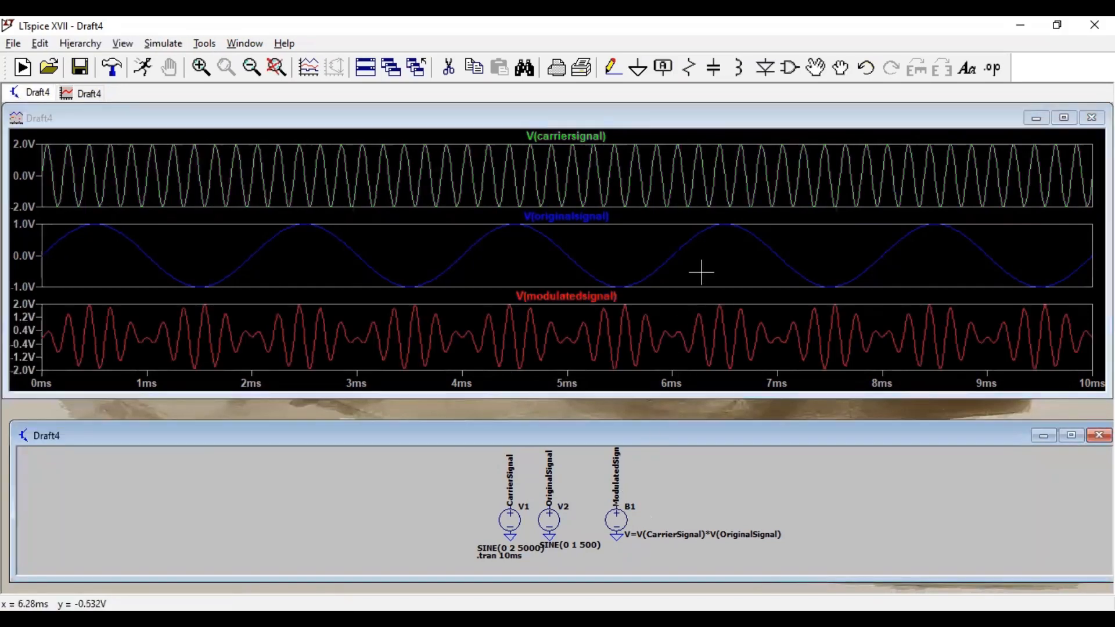
pyautogui.moveTo(115, 344)
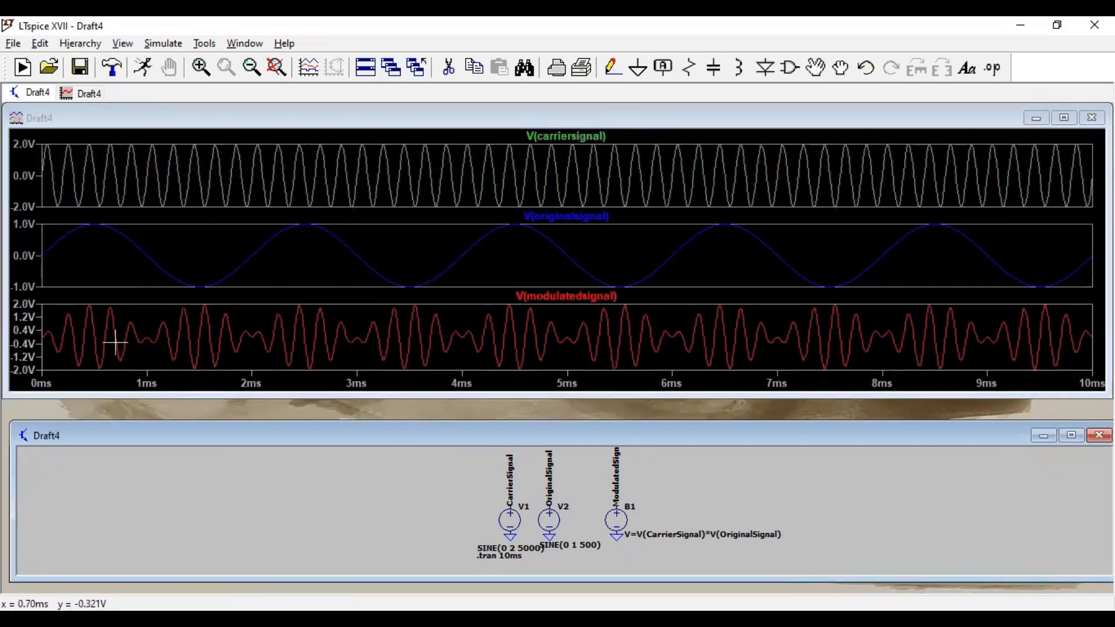
pyautogui.moveTo(432, 391)
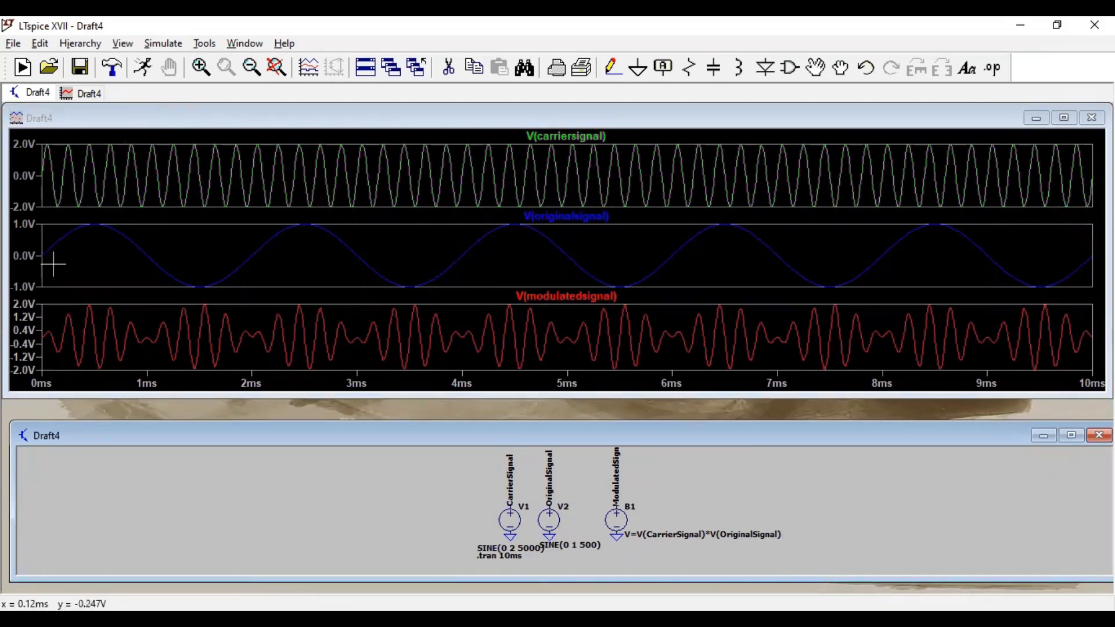
pyautogui.moveTo(50, 261)
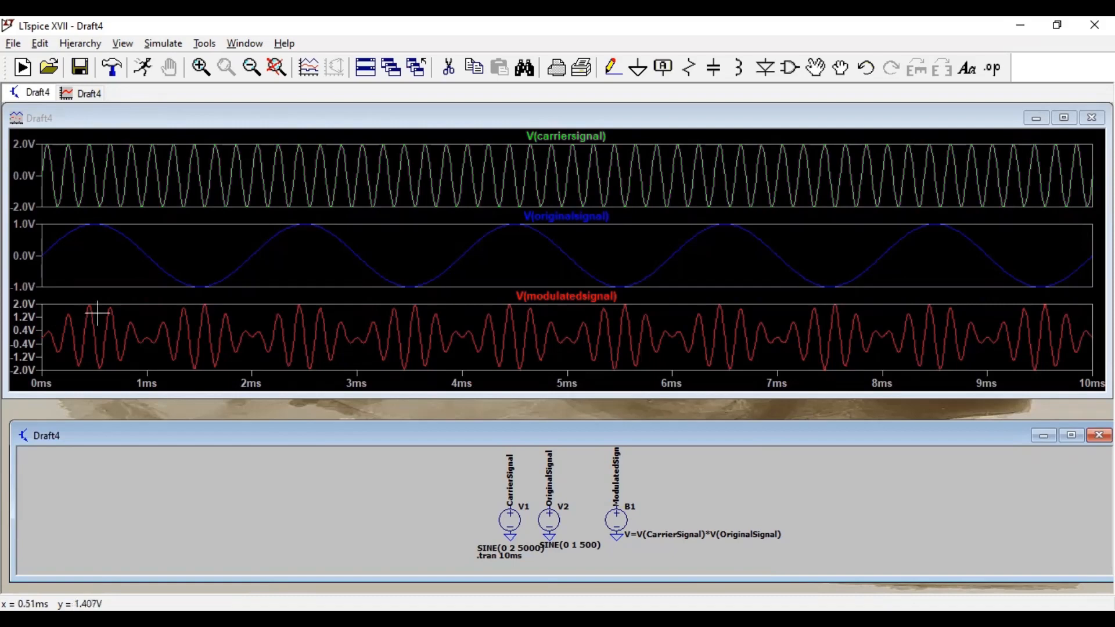
pyautogui.moveTo(117, 258)
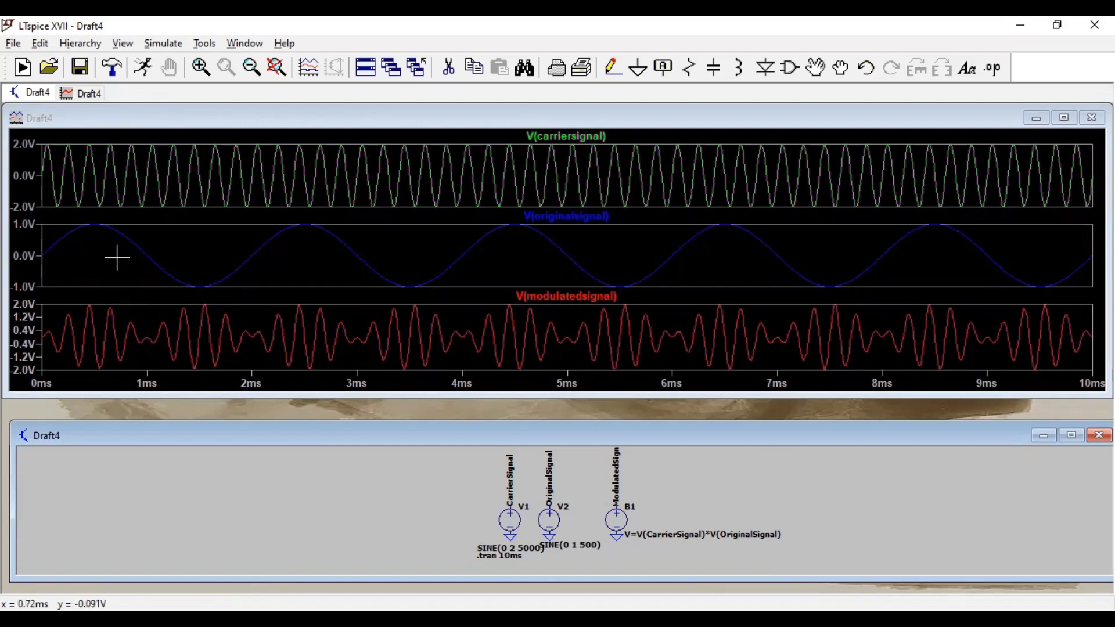
pyautogui.moveTo(90, 255)
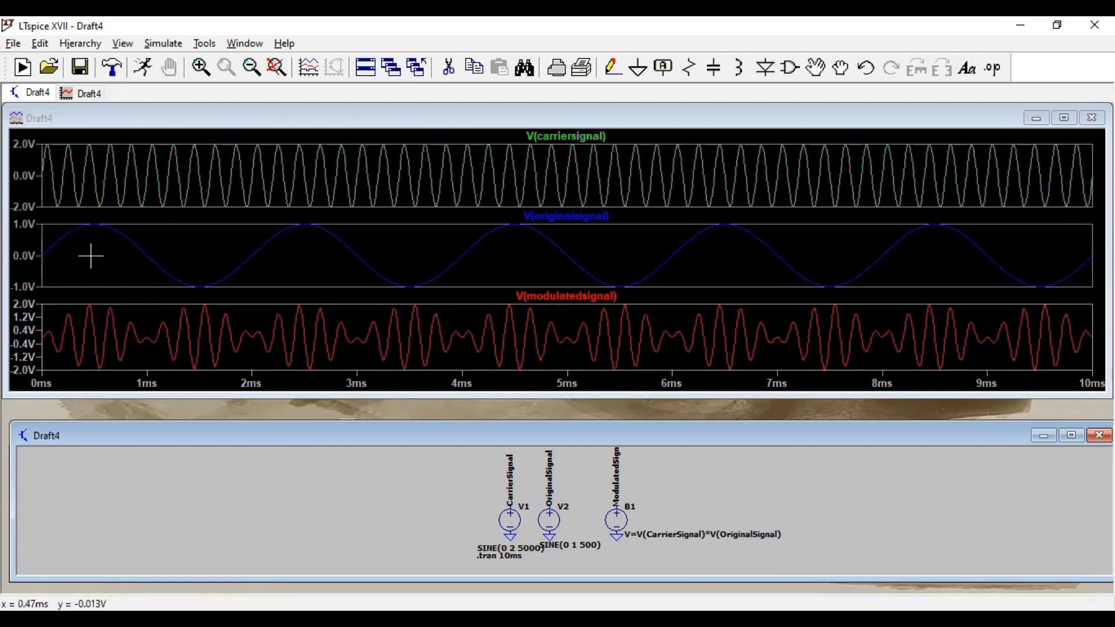
pyautogui.moveTo(71, 183)
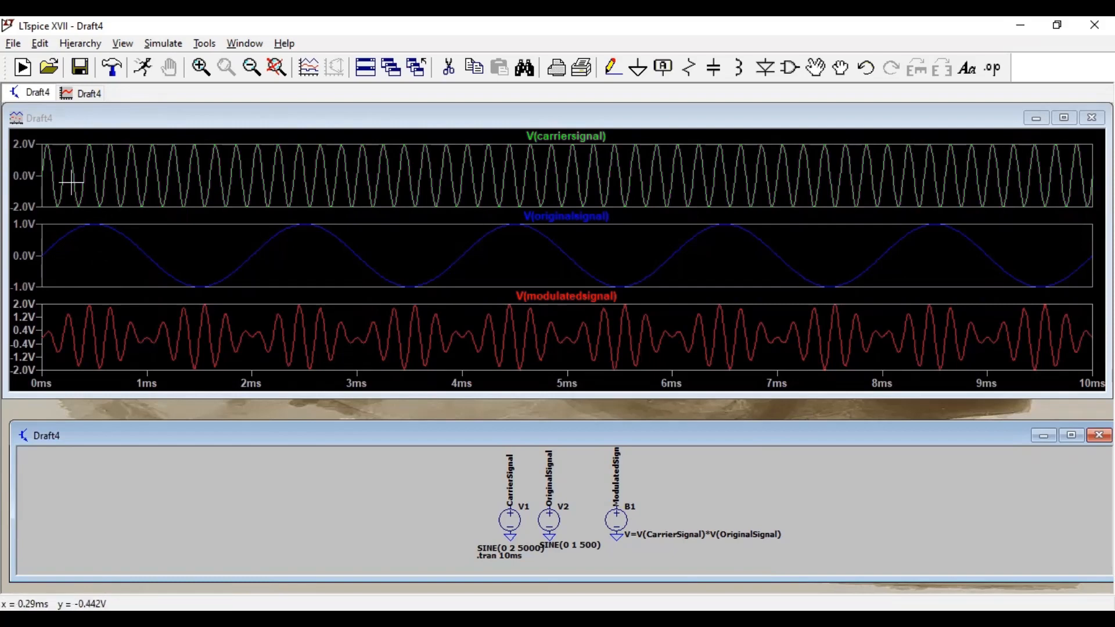
pyautogui.moveTo(81, 167)
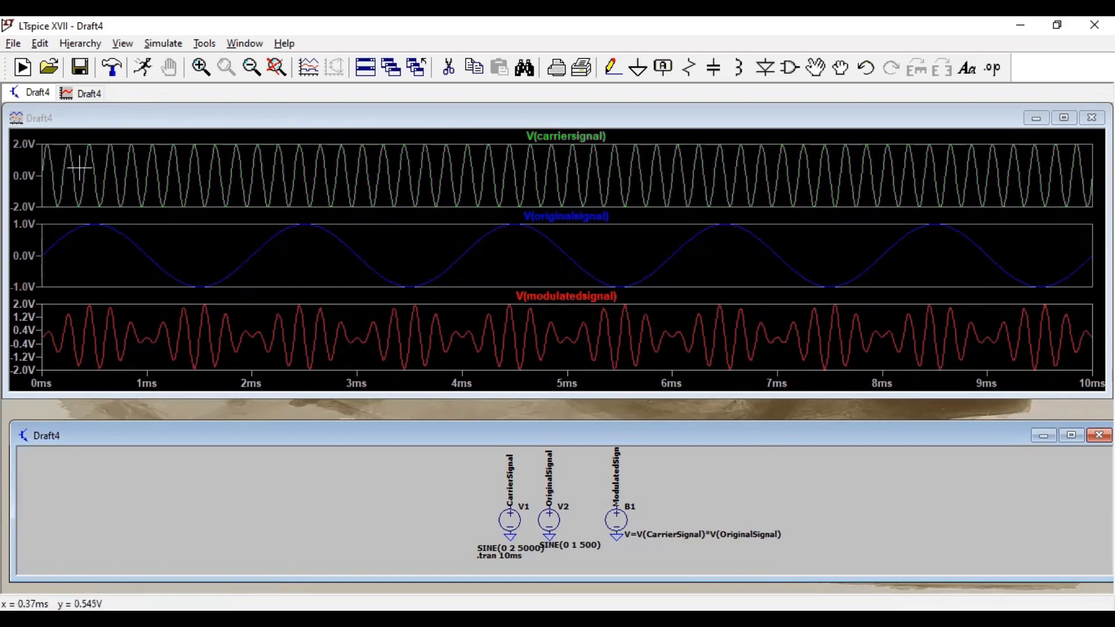
pyautogui.moveTo(58, 249)
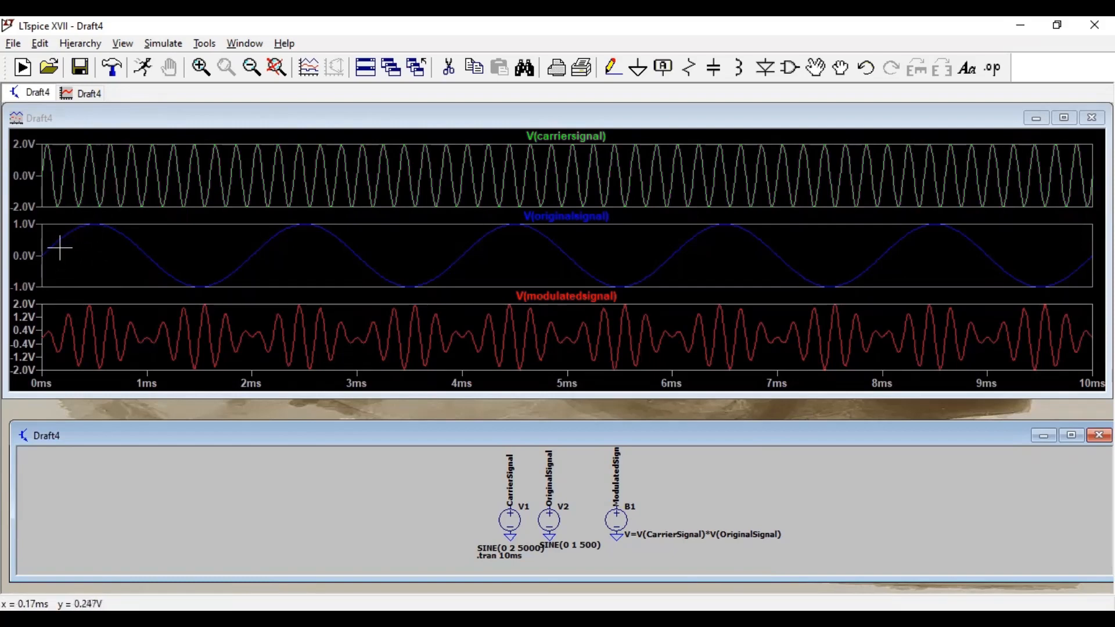
pyautogui.moveTo(216, 274)
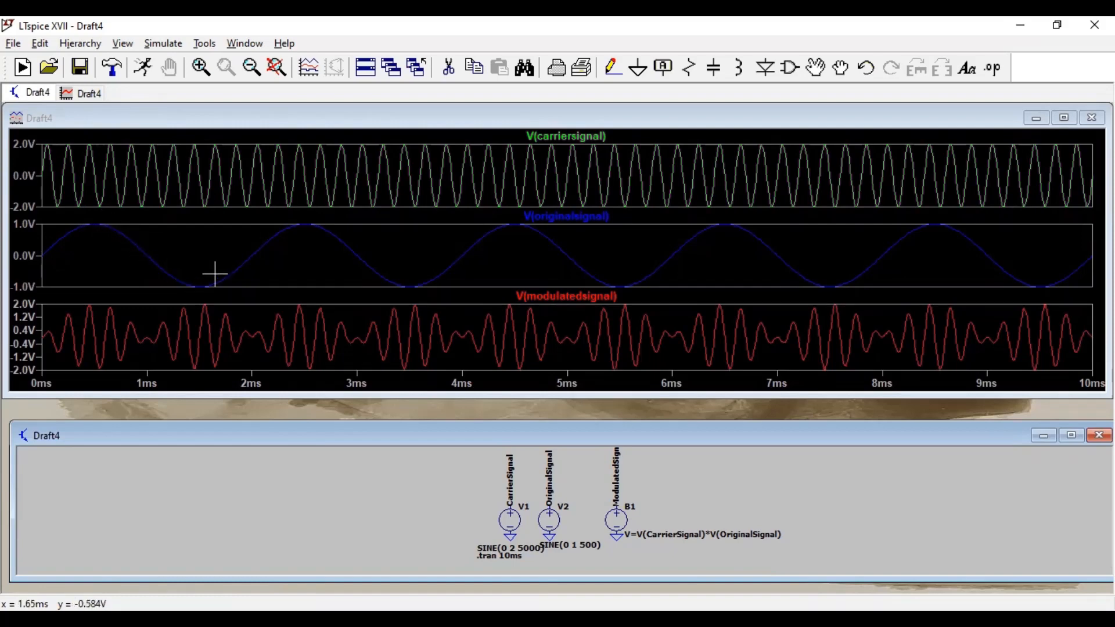